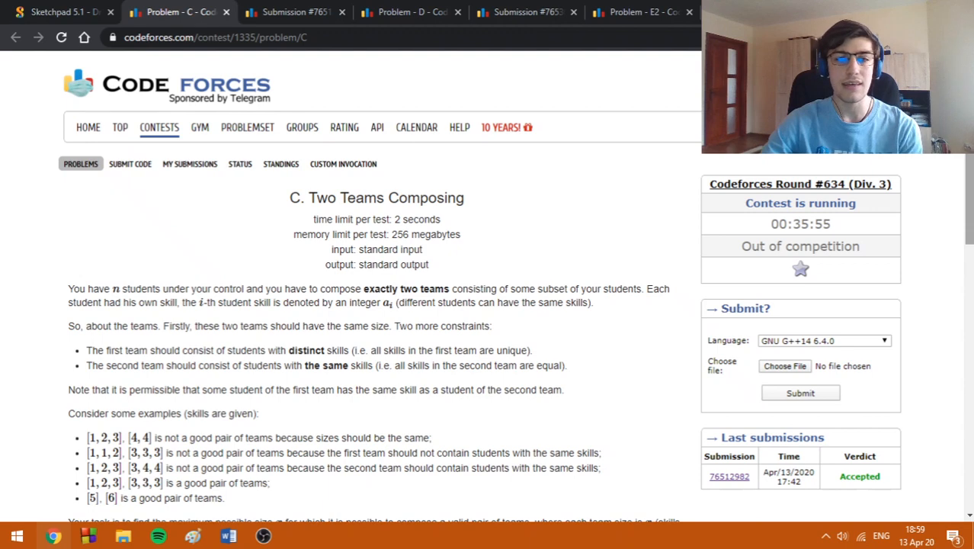
Step: Scroll problem C 'Two Teams Composing' to its input section, then switch to Sketchpad
{"action": "scroll", "scroll_direction": "down", "scroll_amount": 3}
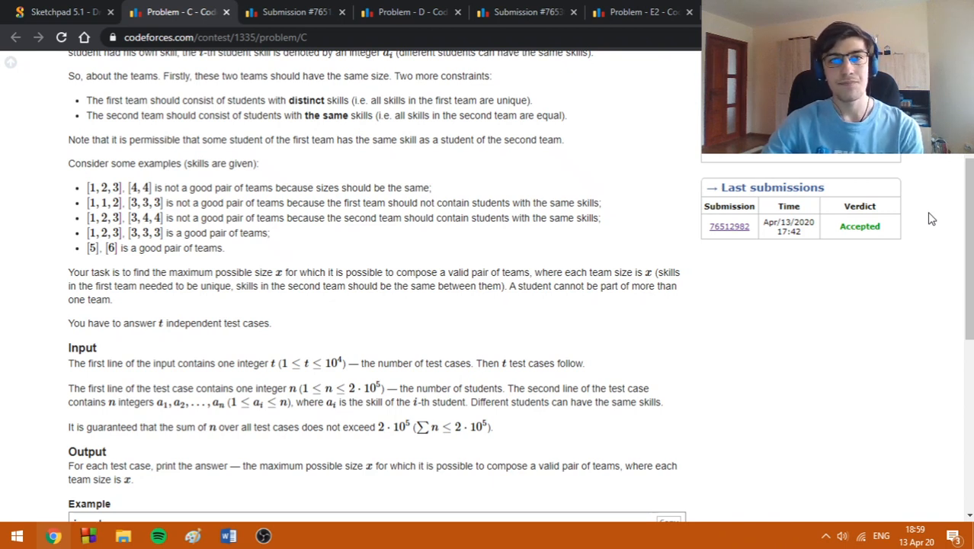
{"action": "mouse_move", "coordinate": [522, 256]}
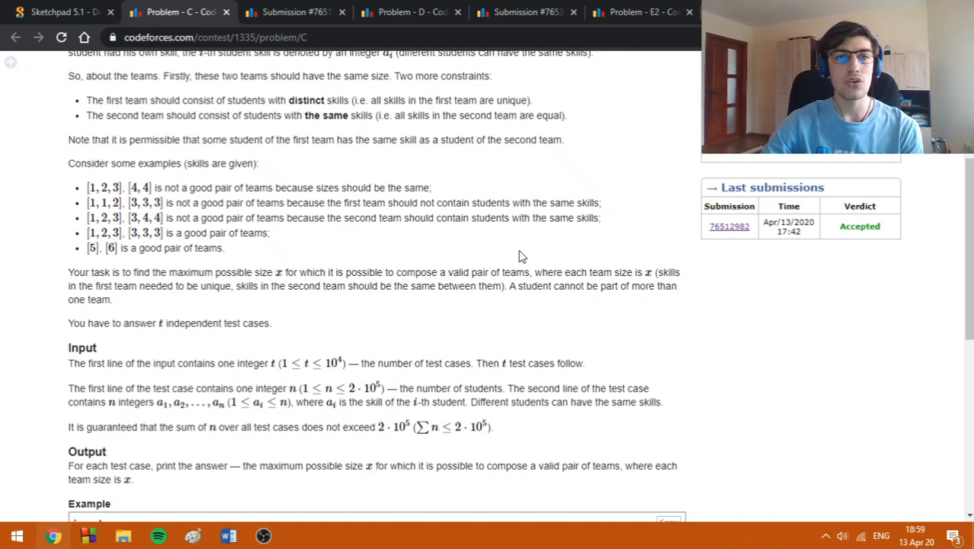
{"action": "left_click", "coordinate": [57, 12]}
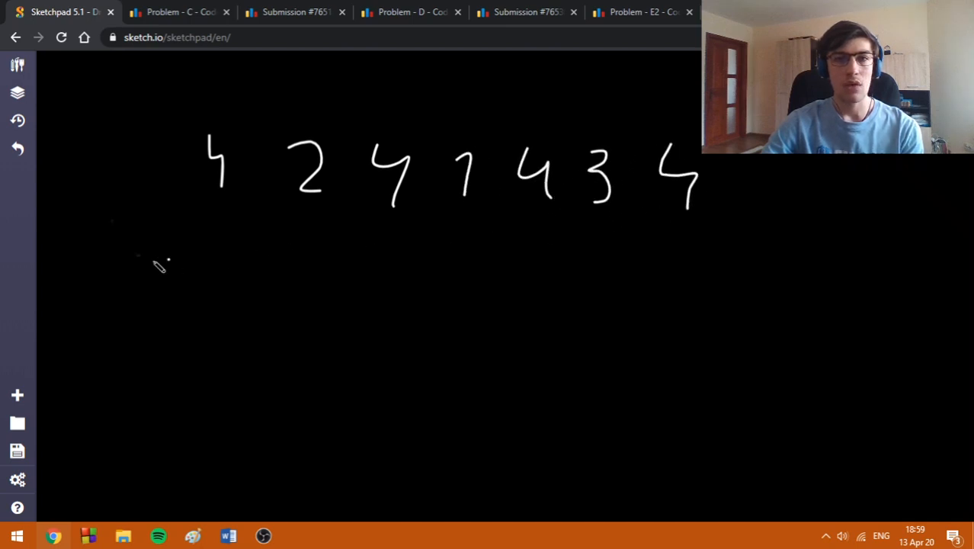
{"action": "mouse_move", "coordinate": [118, 251]}
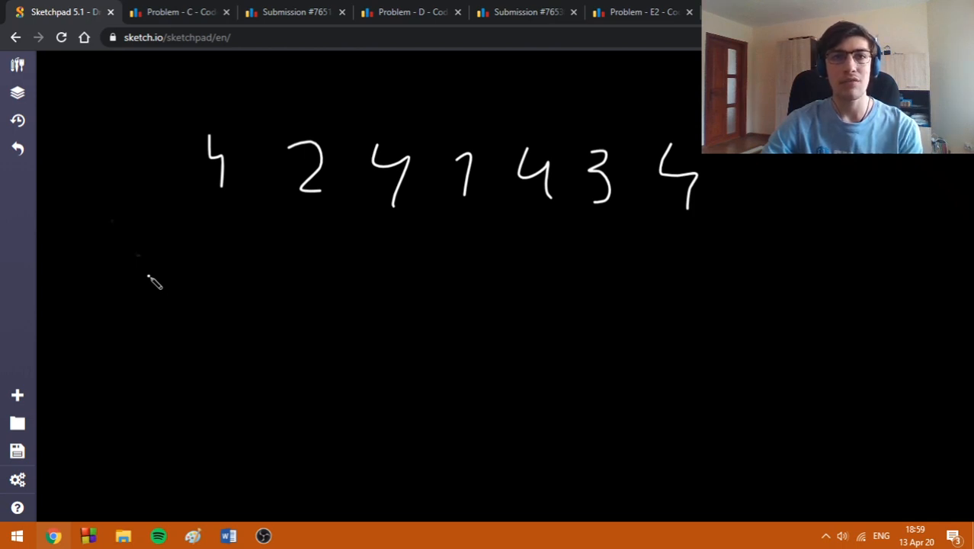
{"action": "mouse_move", "coordinate": [147, 255]}
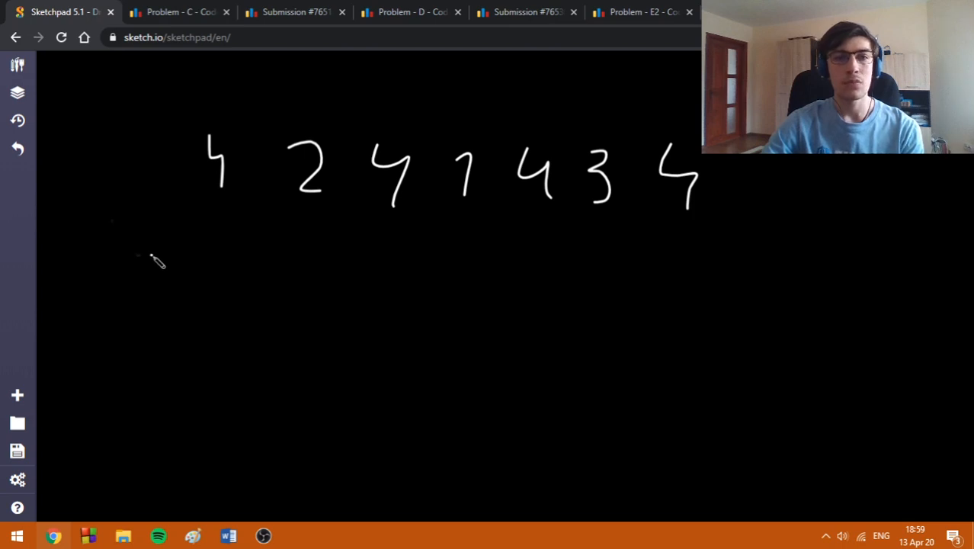
{"action": "mouse_move", "coordinate": [168, 235]}
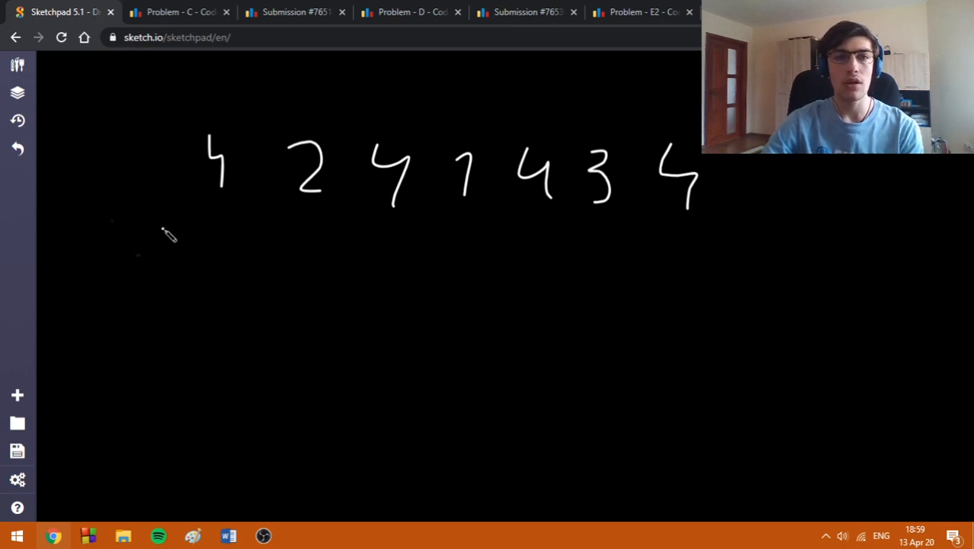
{"action": "mouse_move", "coordinate": [164, 248]}
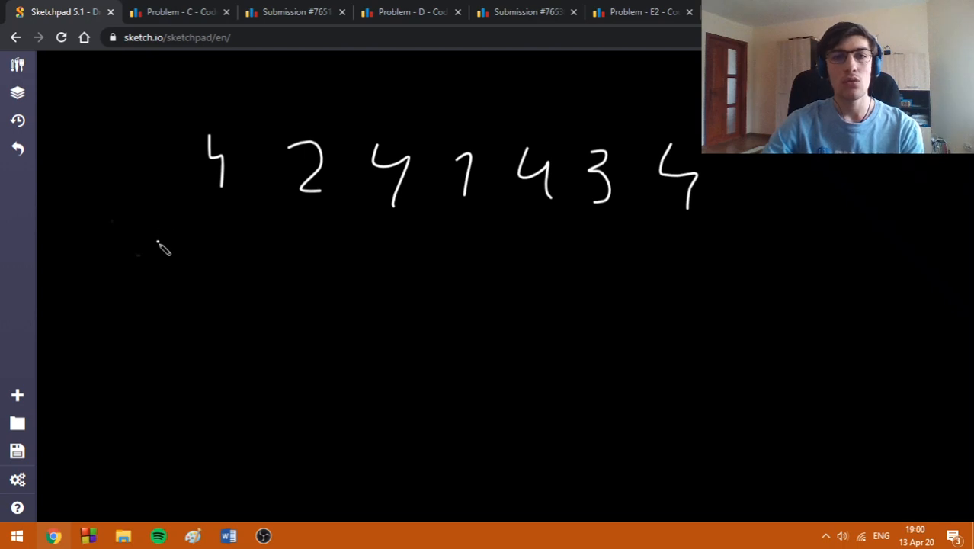
{"action": "mouse_move", "coordinate": [148, 263]}
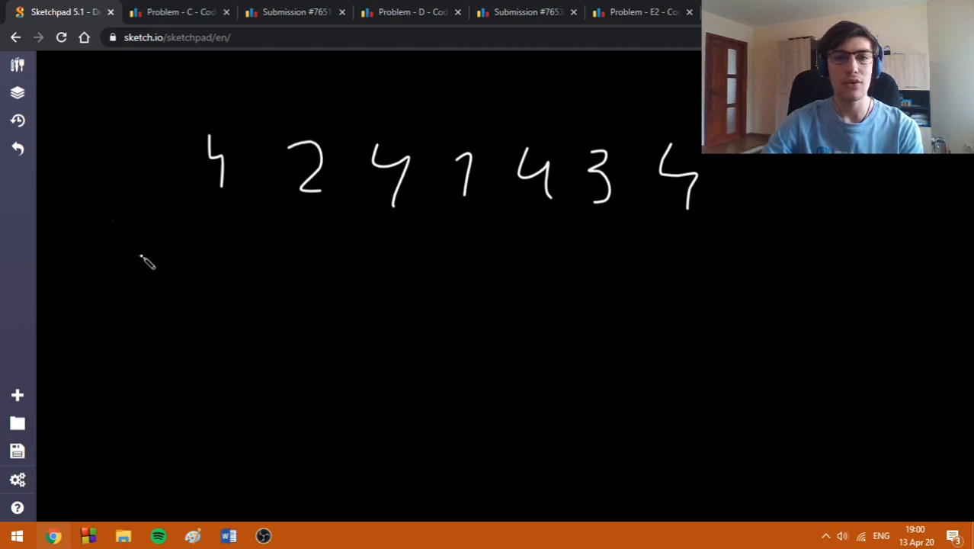
{"action": "mouse_move", "coordinate": [326, 251]}
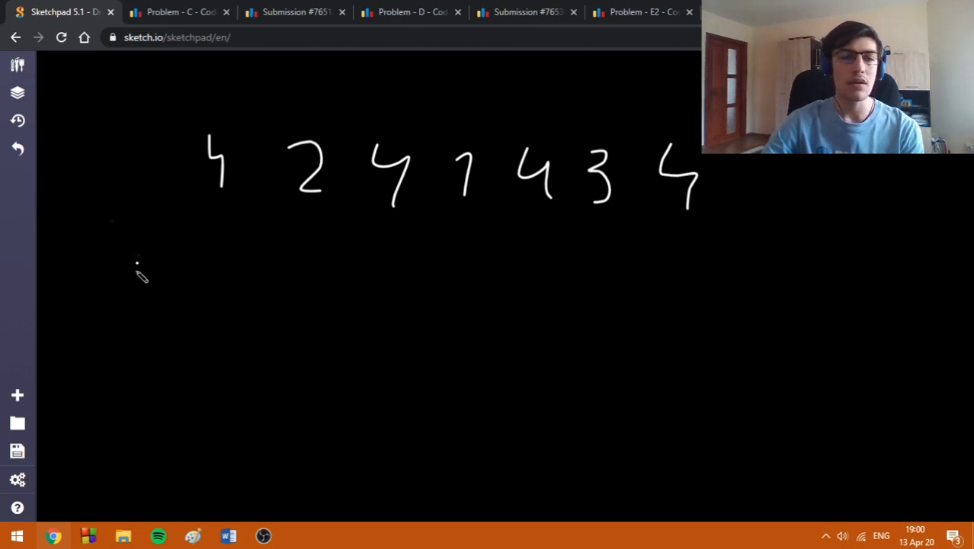
Step: Sketch x, x − 1, dist and dist − 1 beneath the sequence 4 2 4 1 4 3 4
{"action": "left_click_drag", "start_coordinate": [111, 267], "coordinate": [156, 305]}
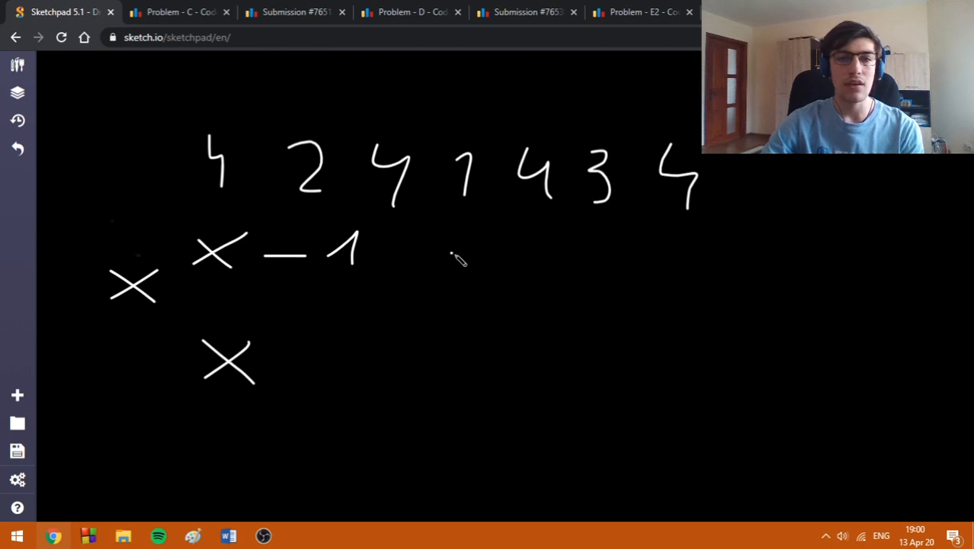
{"action": "left_click_drag", "start_coordinate": [423, 251], "coordinate": [499, 263]}
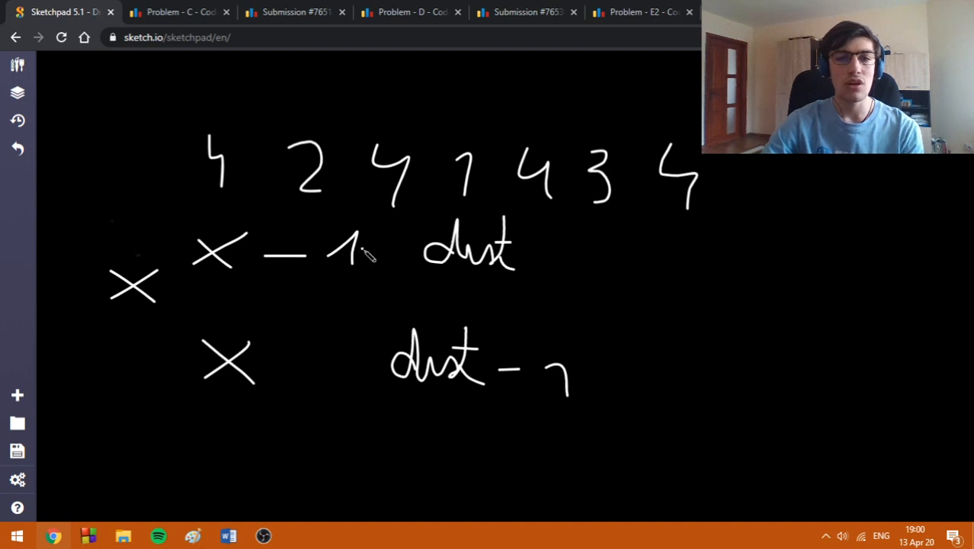
{"action": "mouse_move", "coordinate": [396, 255]}
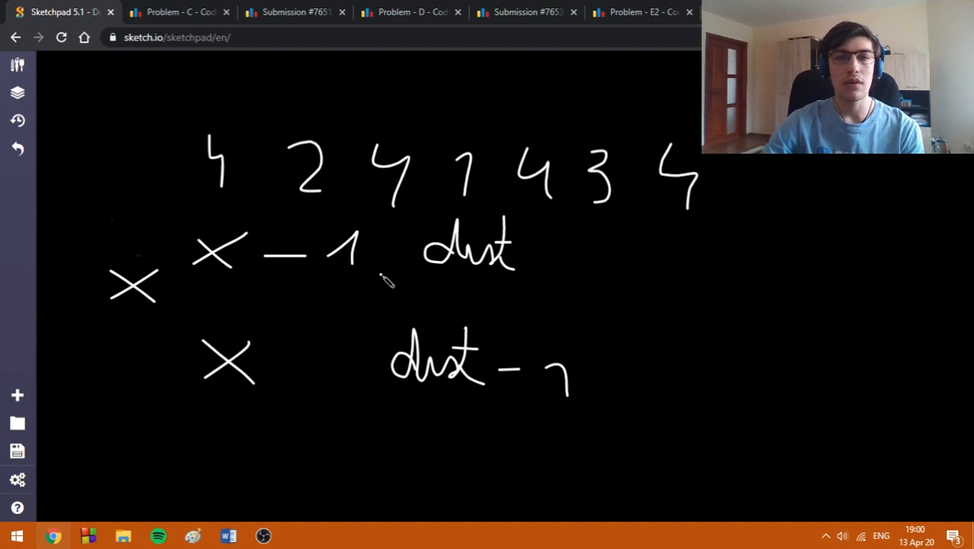
{"action": "mouse_move", "coordinate": [644, 251]}
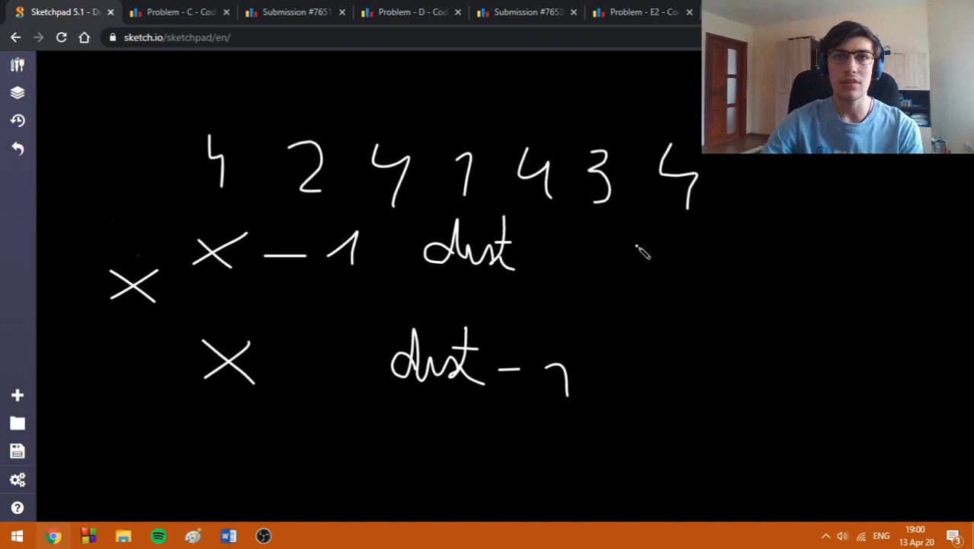
{"action": "mouse_move", "coordinate": [576, 277]}
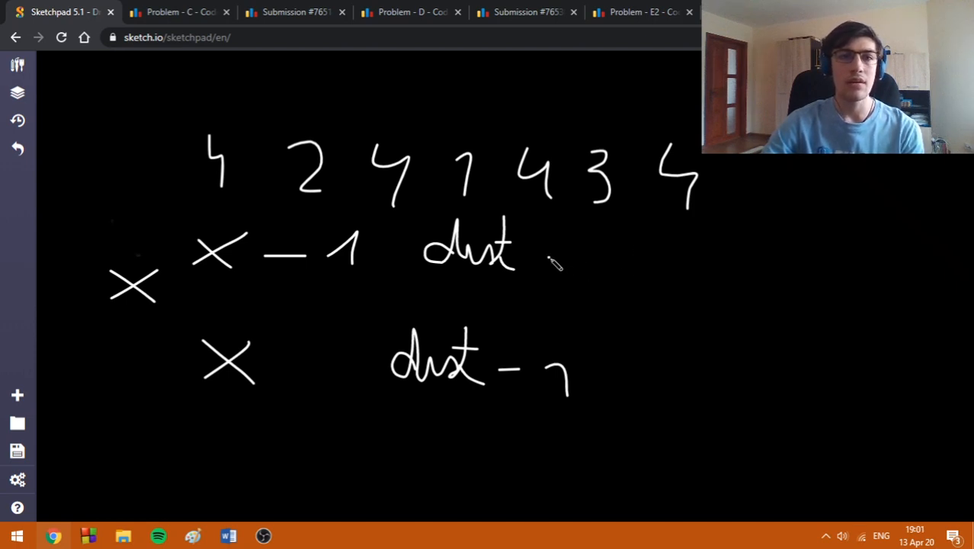
{"action": "mouse_move", "coordinate": [288, 57]}
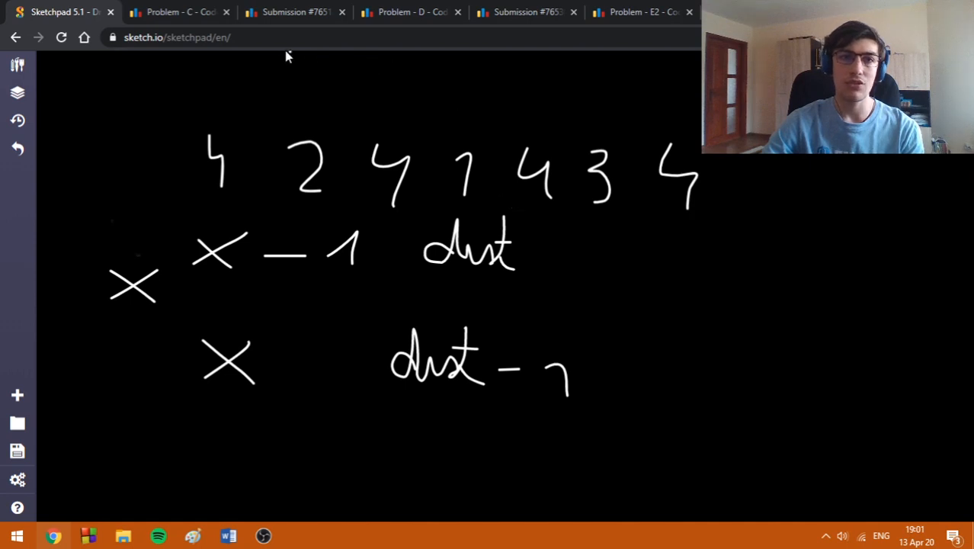
Step: Show the accepted problem C code with its max(min(dis, fr[i]−1), min(dis−1, fr[i])) loop
{"action": "left_click", "coordinate": [296, 11]}
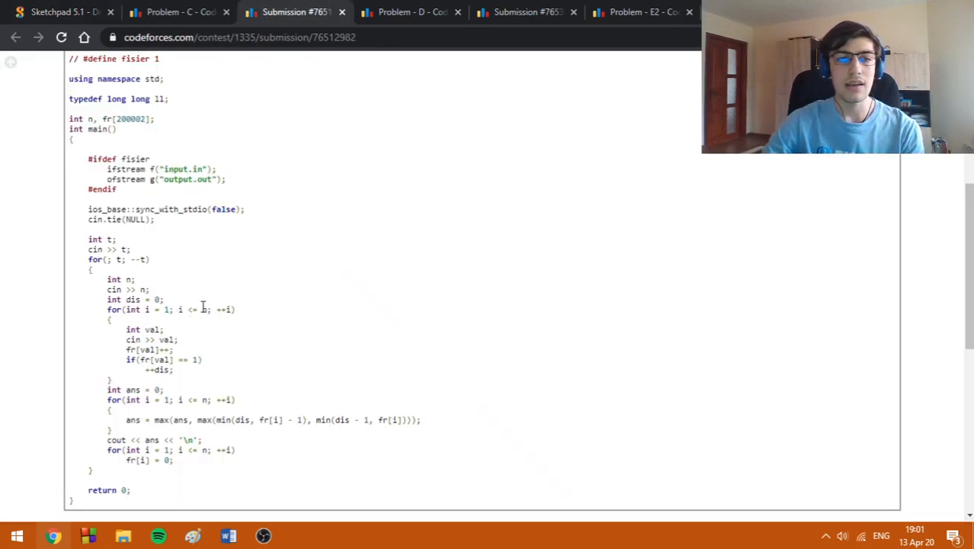
{"action": "mouse_move", "coordinate": [225, 377]}
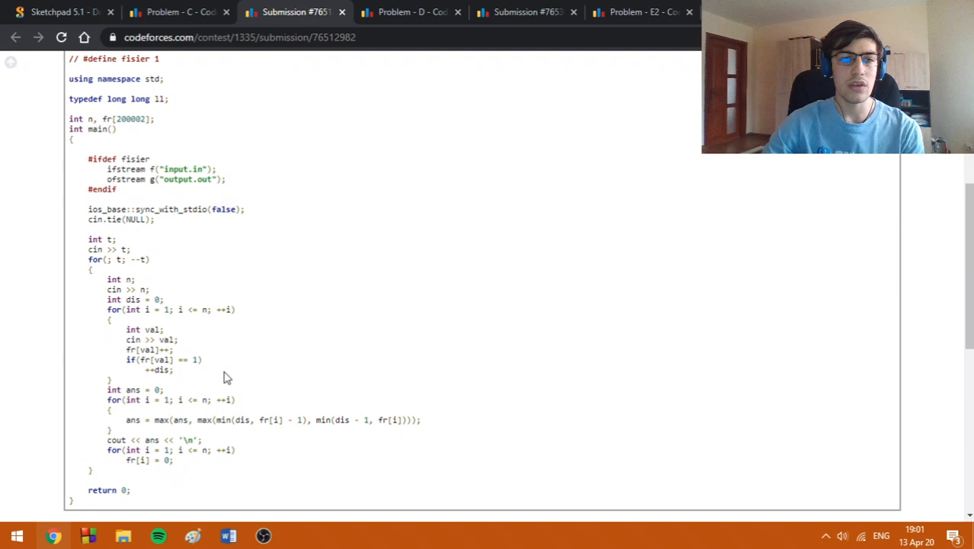
{"action": "mouse_move", "coordinate": [187, 376]}
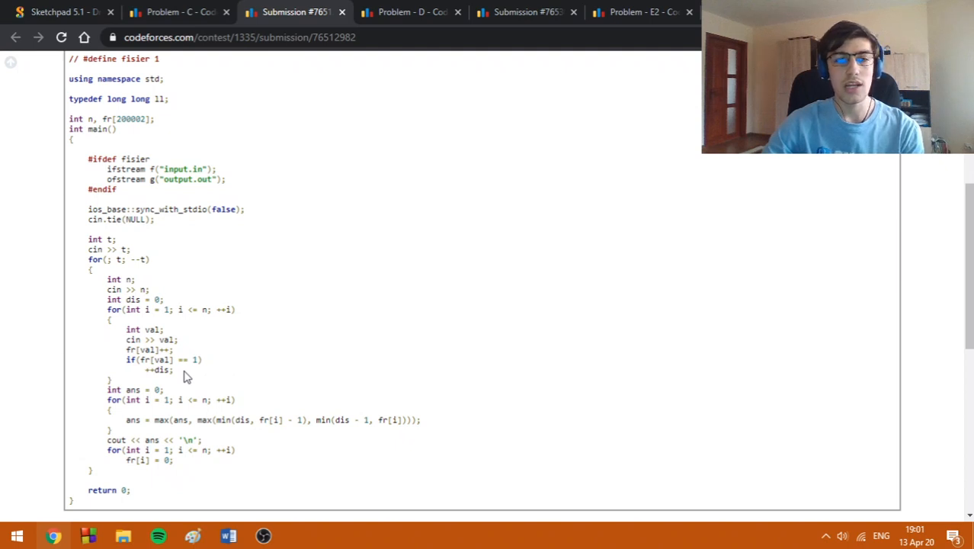
{"action": "mouse_move", "coordinate": [205, 378]}
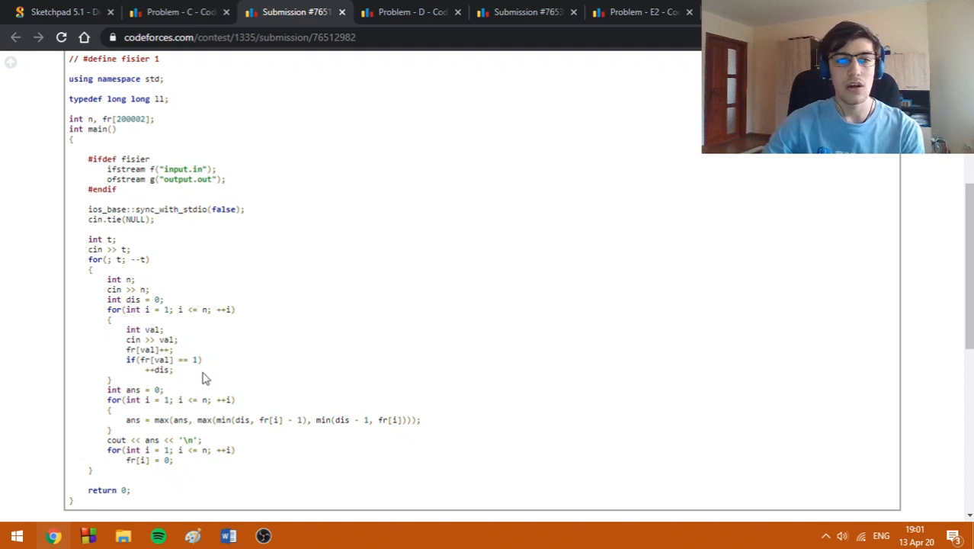
{"action": "mouse_move", "coordinate": [197, 385]}
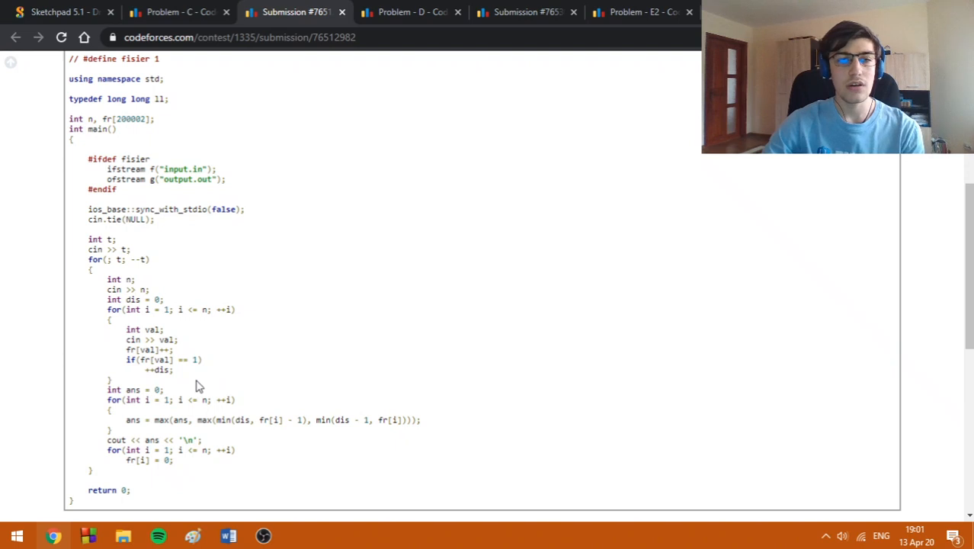
{"action": "mouse_move", "coordinate": [276, 416]}
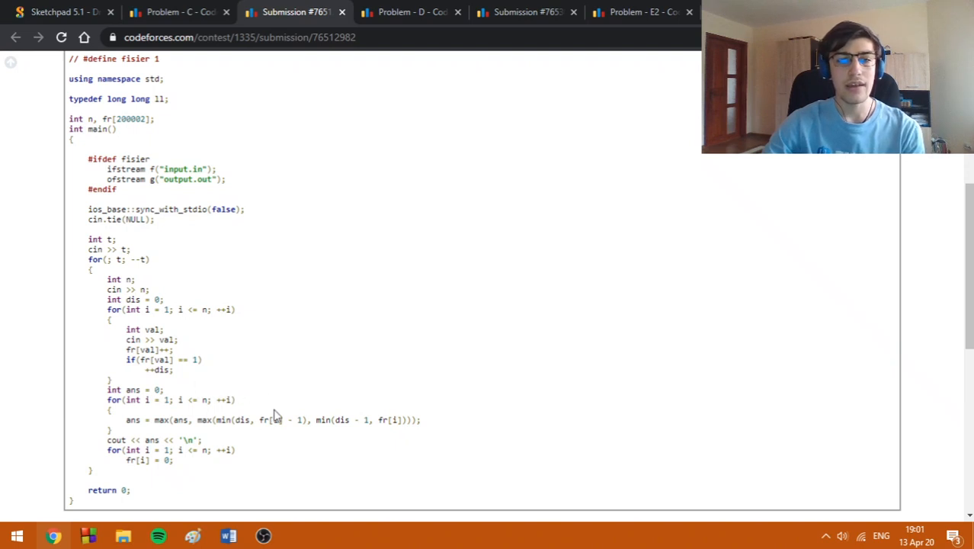
{"action": "mouse_move", "coordinate": [283, 401]}
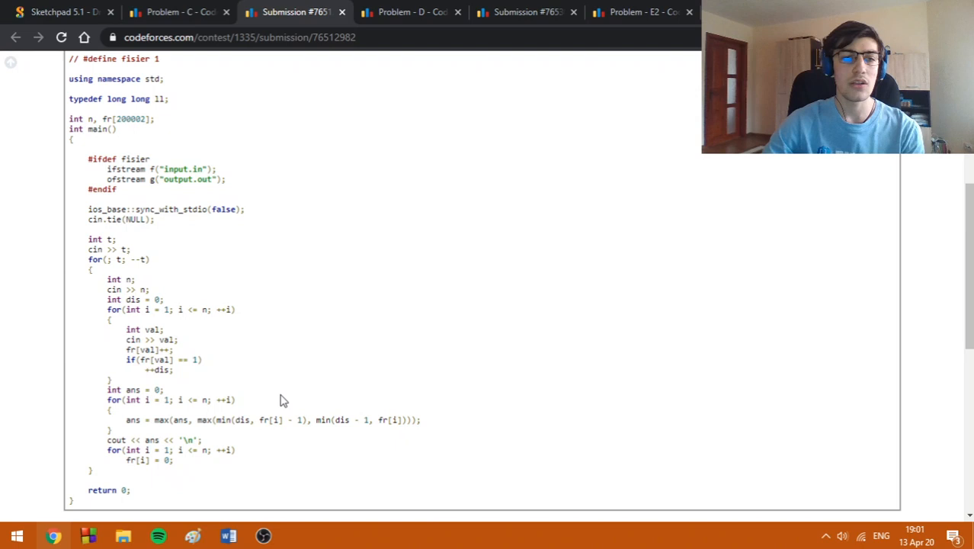
{"action": "mouse_move", "coordinate": [389, 381]}
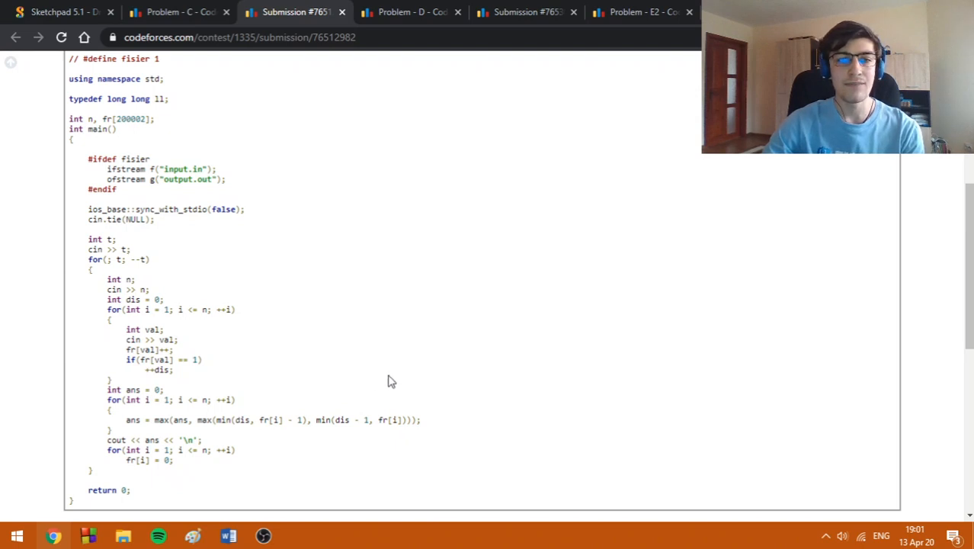
{"action": "mouse_move", "coordinate": [444, 452]}
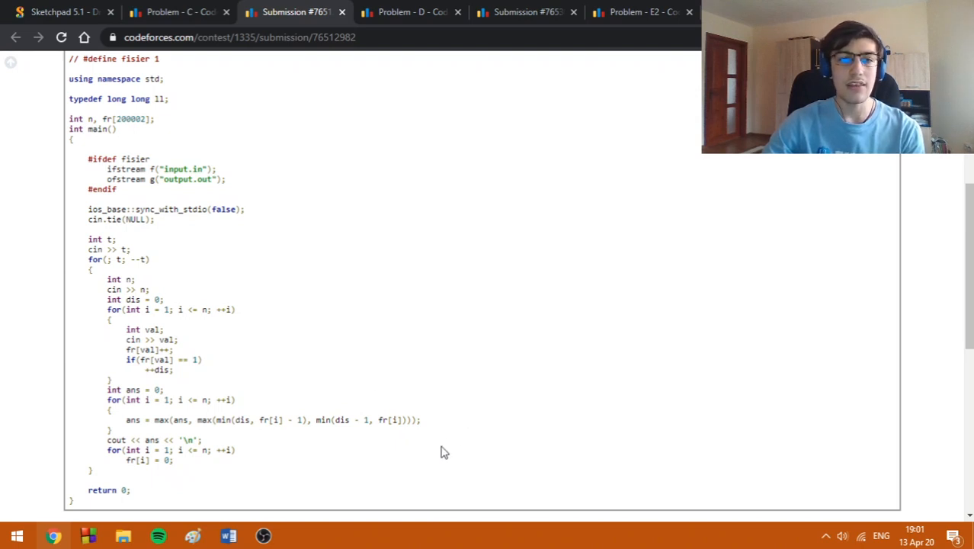
{"action": "mouse_move", "coordinate": [419, 459]}
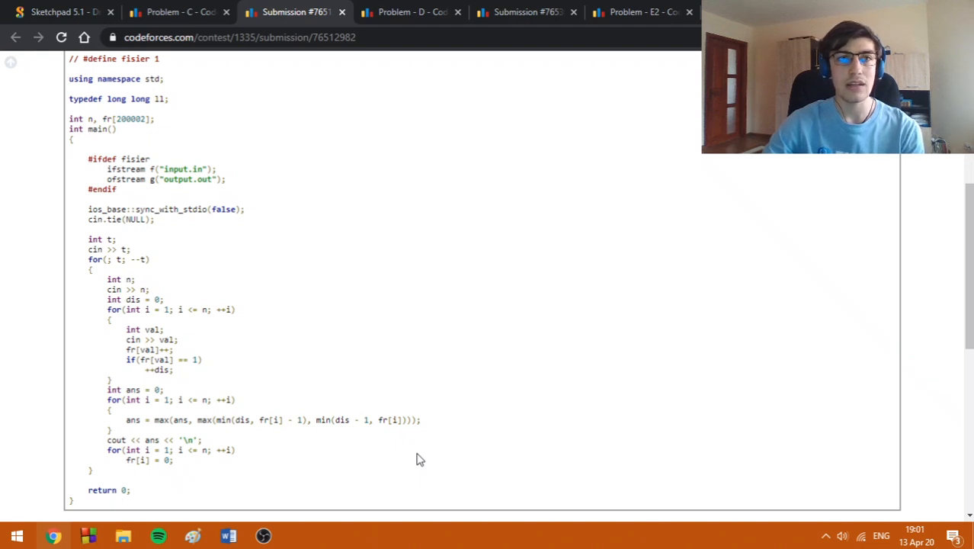
{"action": "mouse_move", "coordinate": [438, 398]}
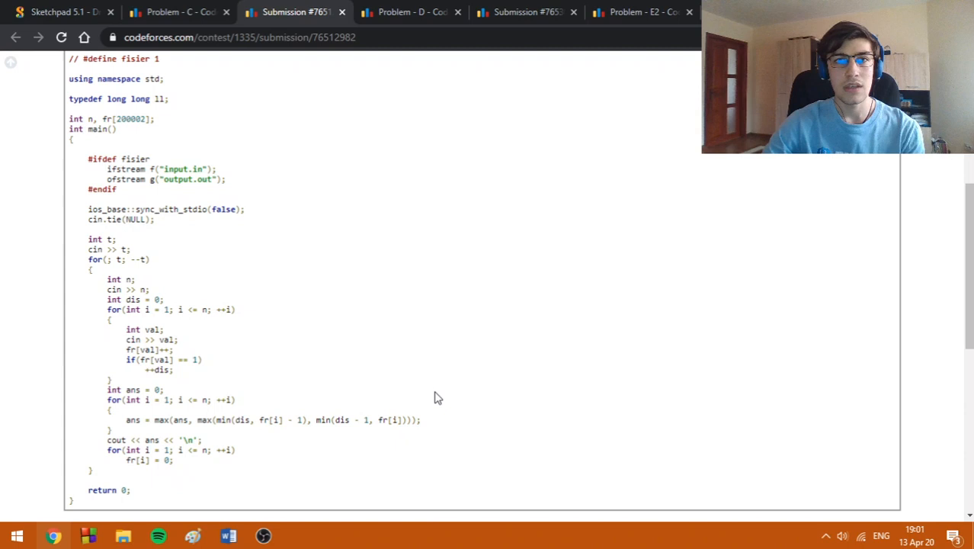
{"action": "mouse_move", "coordinate": [445, 384]}
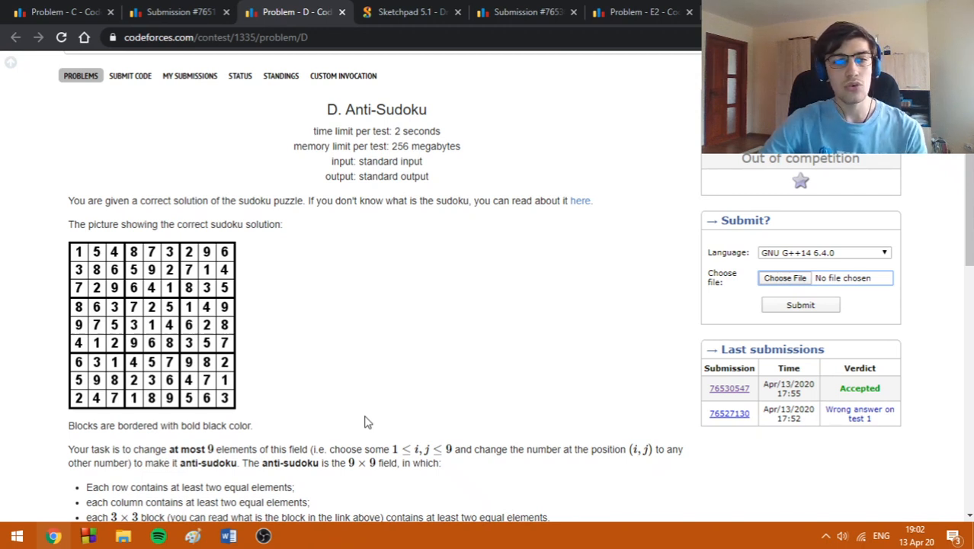
{"action": "mouse_move", "coordinate": [744, 304]}
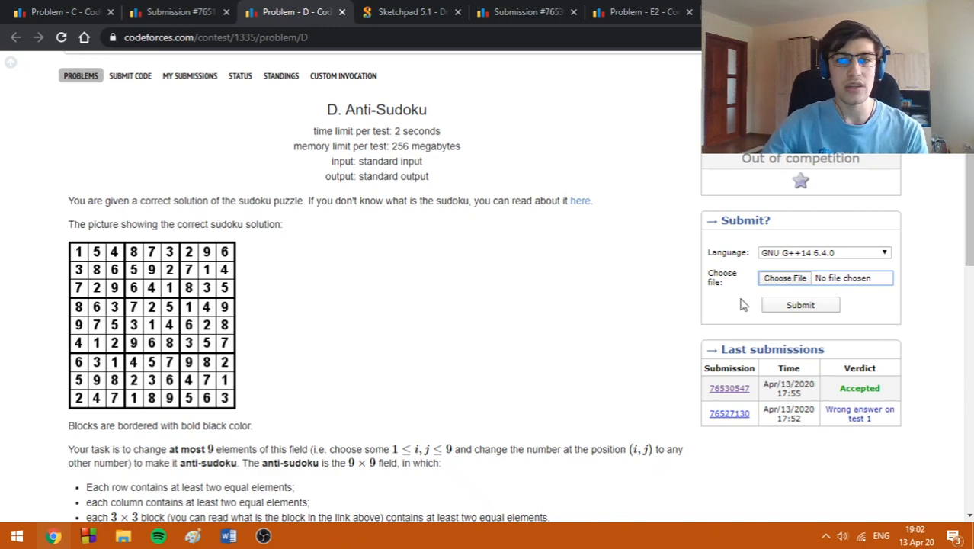
Step: Read the Anti-Sudoku statement through its input section, then switch to the Sketchpad grid
{"action": "scroll", "scroll_direction": "down", "scroll_amount": 3}
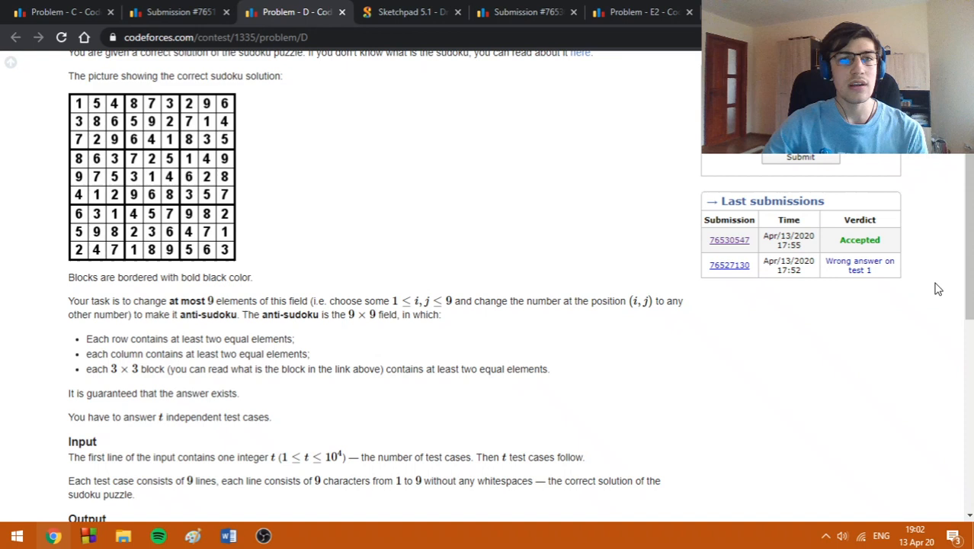
{"action": "mouse_move", "coordinate": [877, 323]}
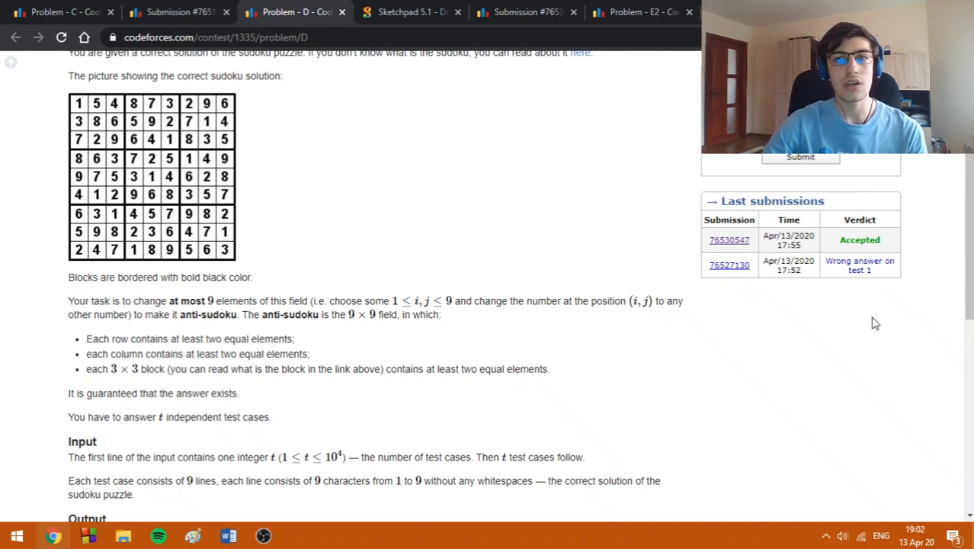
{"action": "mouse_move", "coordinate": [695, 290]}
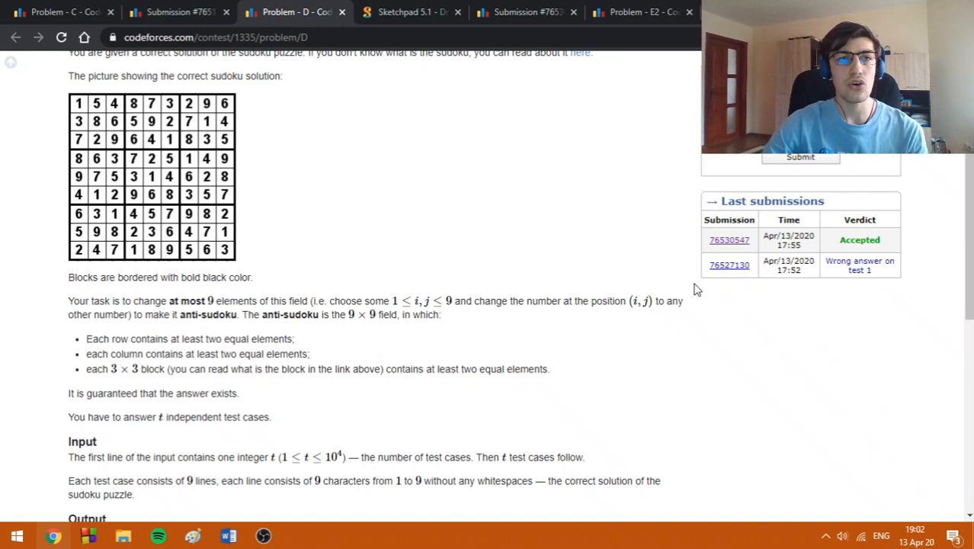
{"action": "mouse_move", "coordinate": [672, 295]}
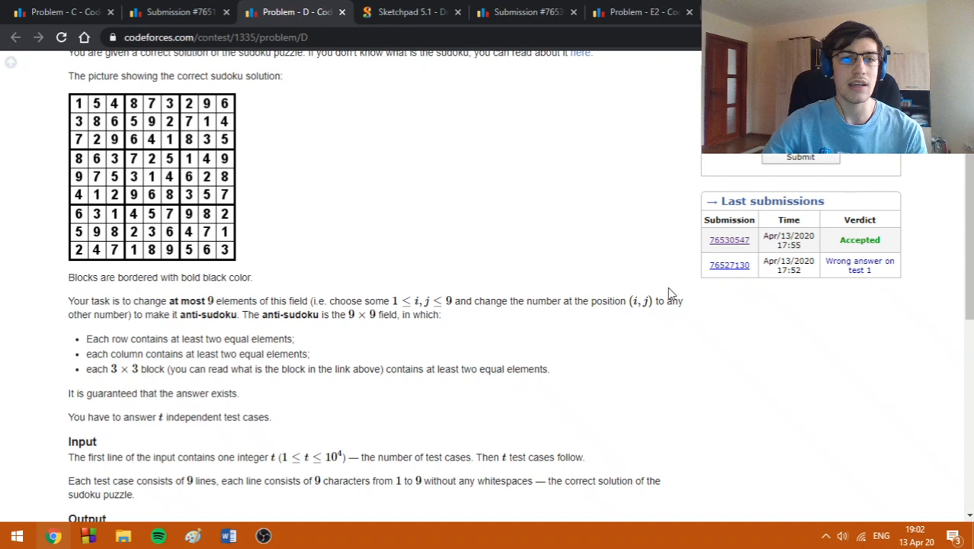
{"action": "mouse_move", "coordinate": [622, 262]}
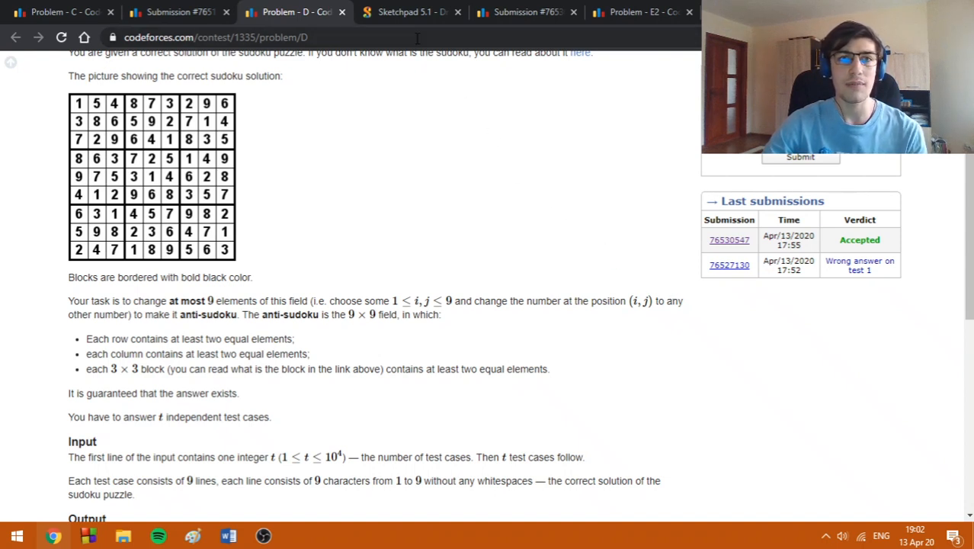
{"action": "left_click", "coordinate": [412, 11]}
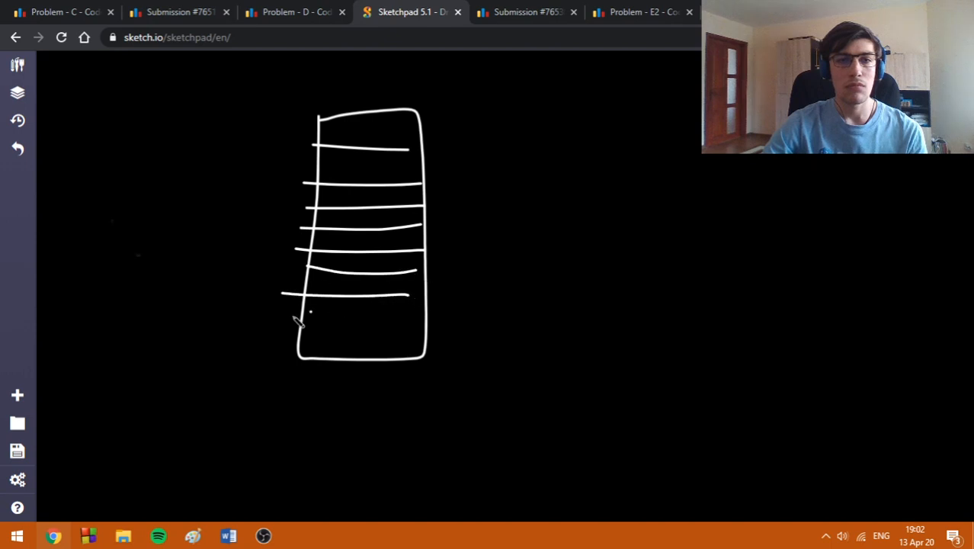
Step: Draw a three-column grid with X marks, then open accepted submission #76530547 for 1335D
{"action": "left_click_drag", "start_coordinate": [286, 320], "coordinate": [450, 322]}
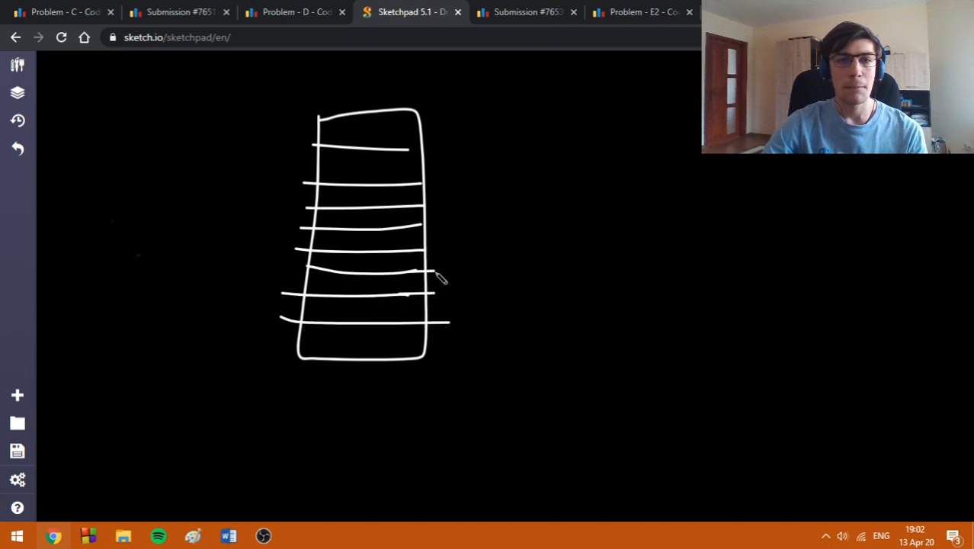
{"action": "left_click_drag", "start_coordinate": [352, 87], "coordinate": [357, 374]}
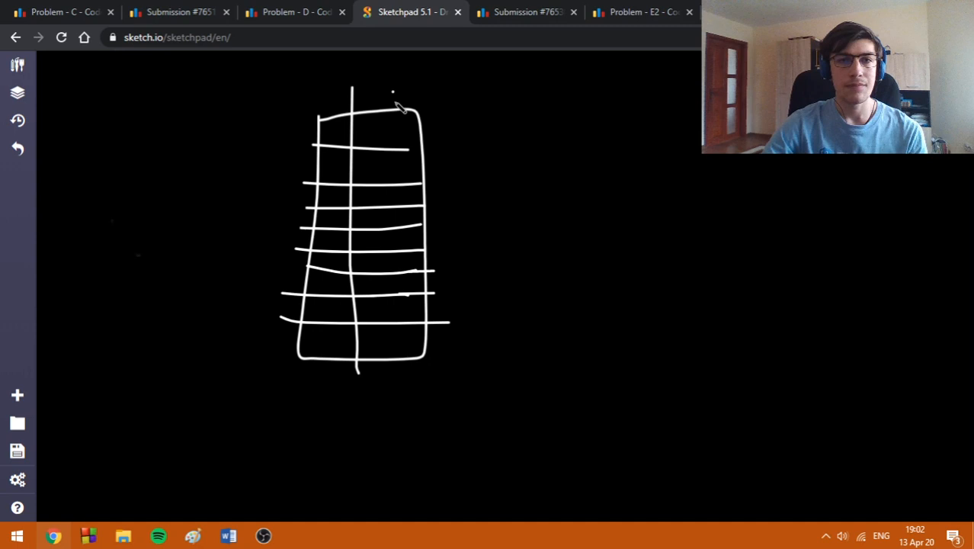
{"action": "left_click_drag", "start_coordinate": [393, 95], "coordinate": [385, 374]}
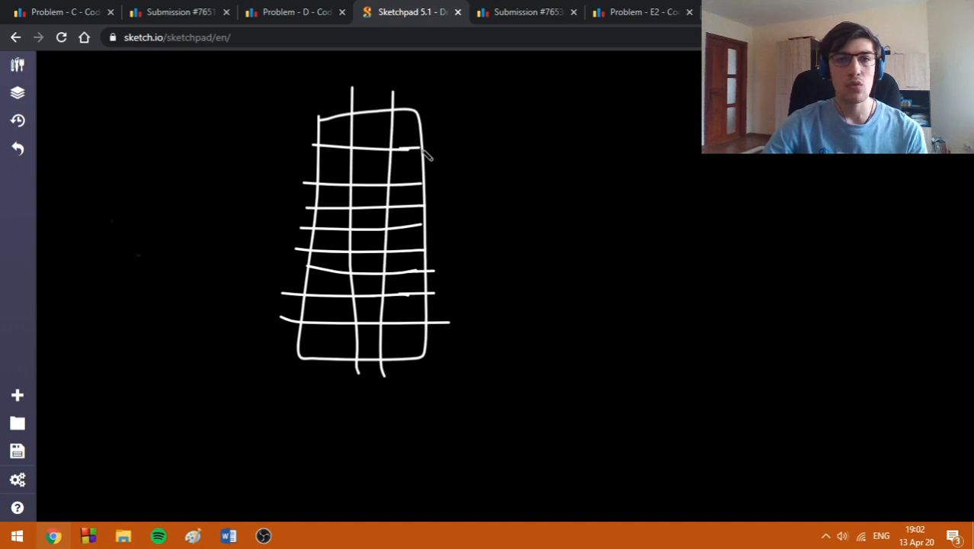
{"action": "mouse_move", "coordinate": [468, 126]}
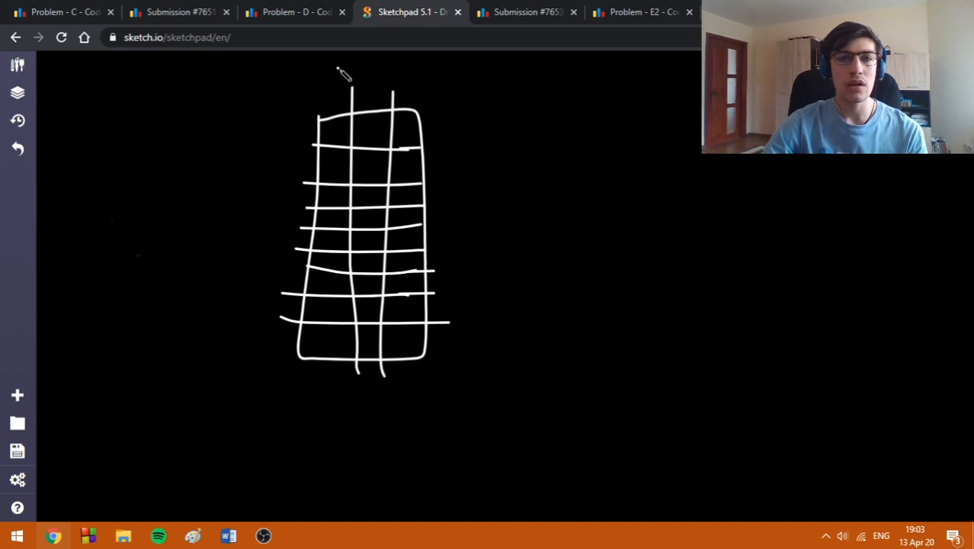
{"action": "mouse_move", "coordinate": [326, 75]}
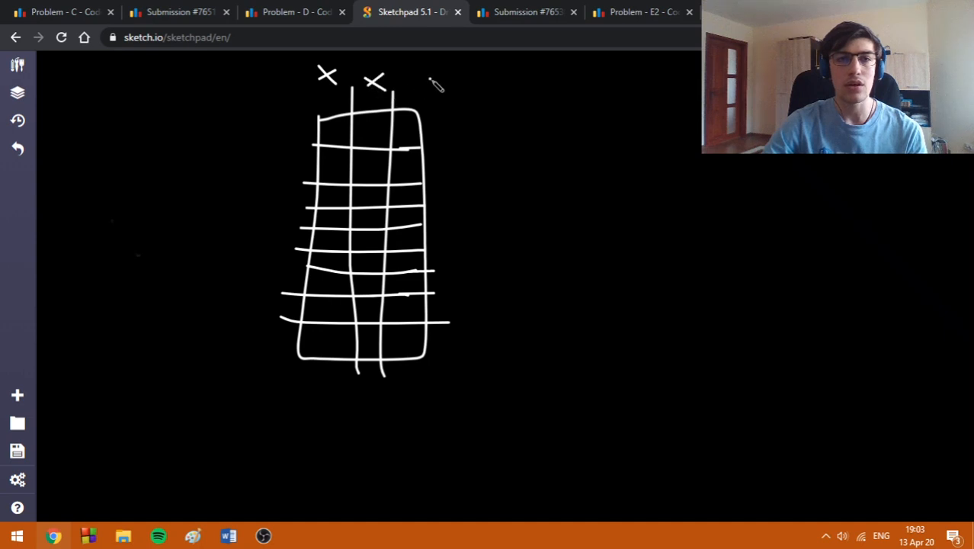
{"action": "left_click_drag", "start_coordinate": [408, 73], "coordinate": [434, 93]}
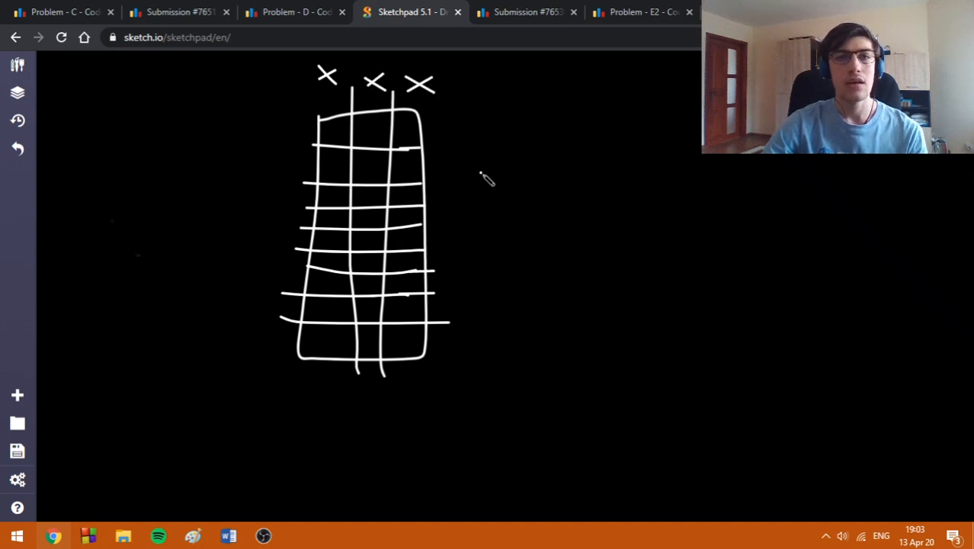
{"action": "mouse_move", "coordinate": [301, 133]}
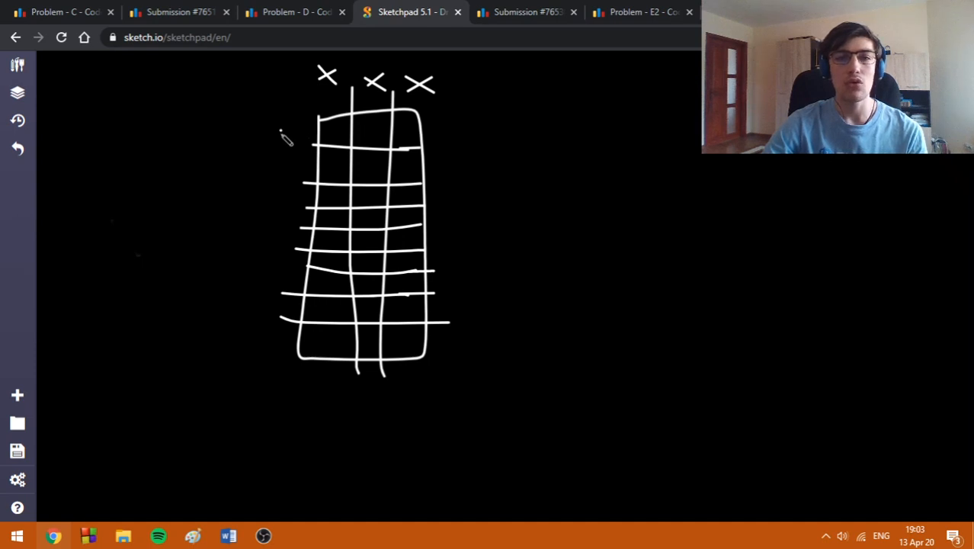
{"action": "mouse_move", "coordinate": [248, 172]}
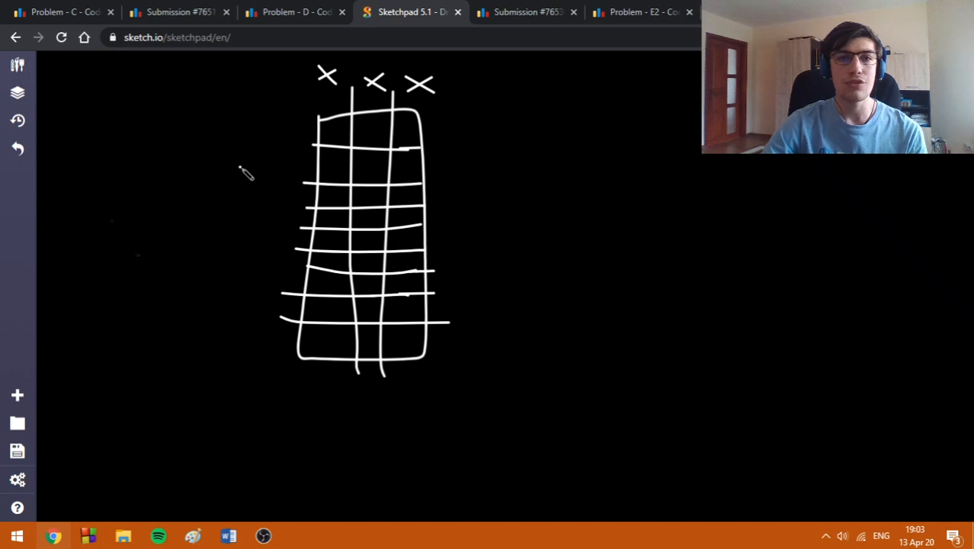
{"action": "mouse_move", "coordinate": [345, 169]}
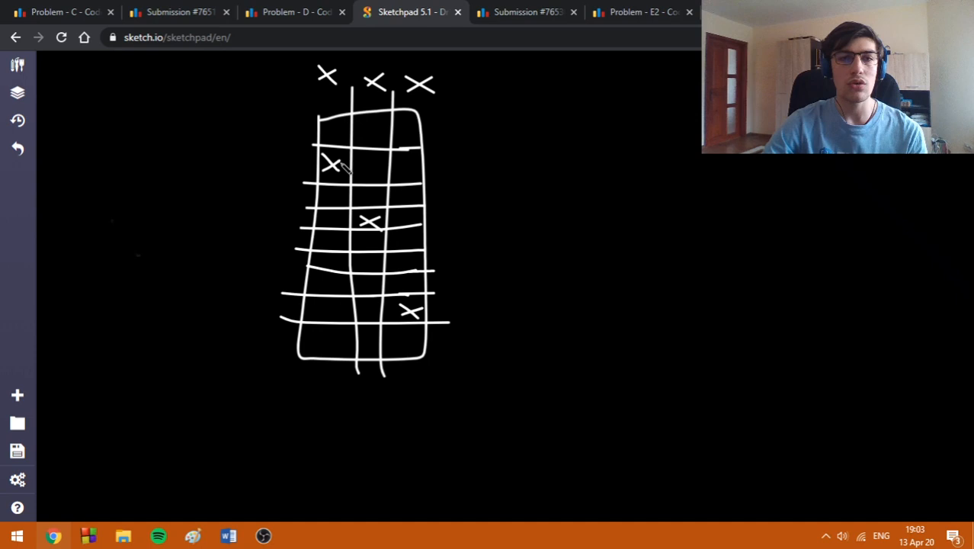
{"action": "mouse_move", "coordinate": [469, 179]}
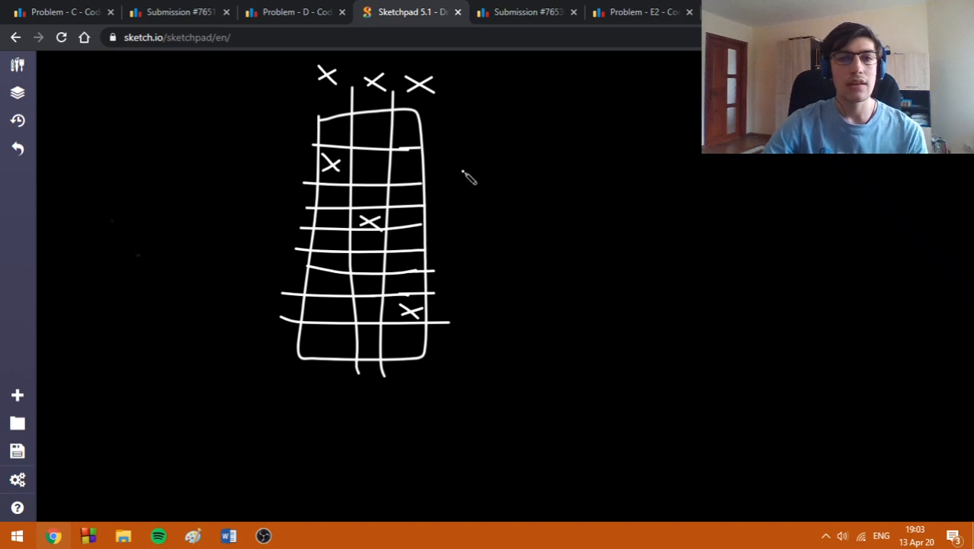
{"action": "mouse_move", "coordinate": [411, 215]}
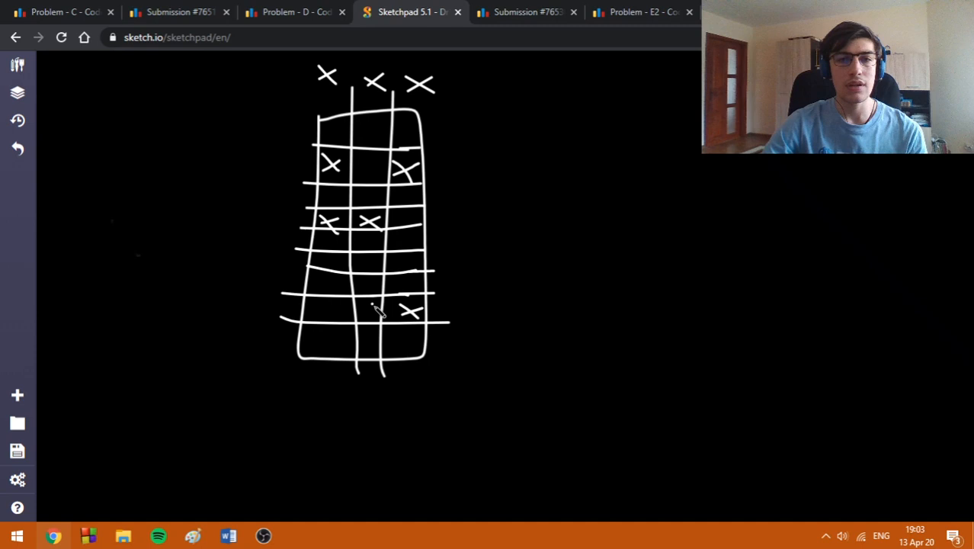
{"action": "left_click_drag", "start_coordinate": [357, 304], "coordinate": [373, 319]}
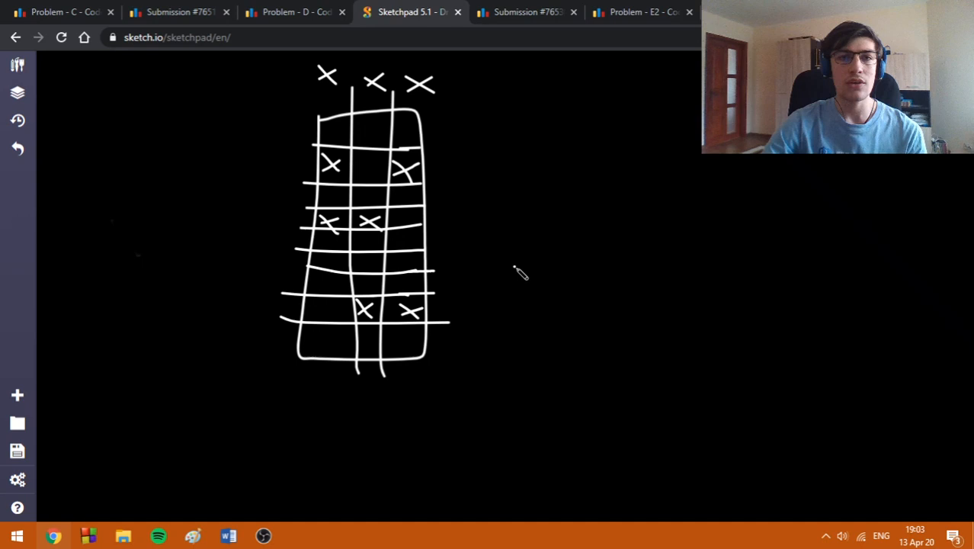
{"action": "left_click", "coordinate": [526, 11]}
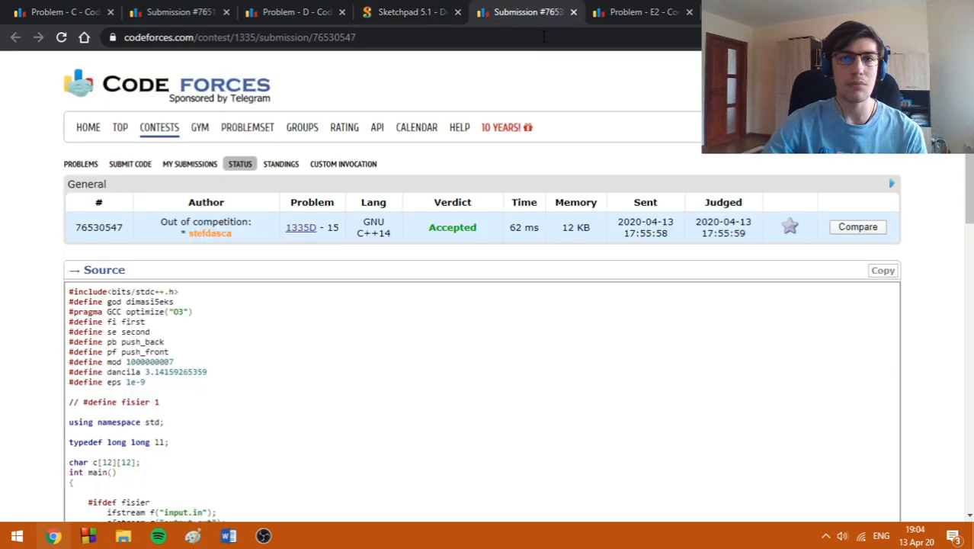
Step: Scroll through the problem D solution code, then open the E2 Three Blocks Palindrome statement
{"action": "scroll", "scroll_direction": "down", "scroll_amount": 3}
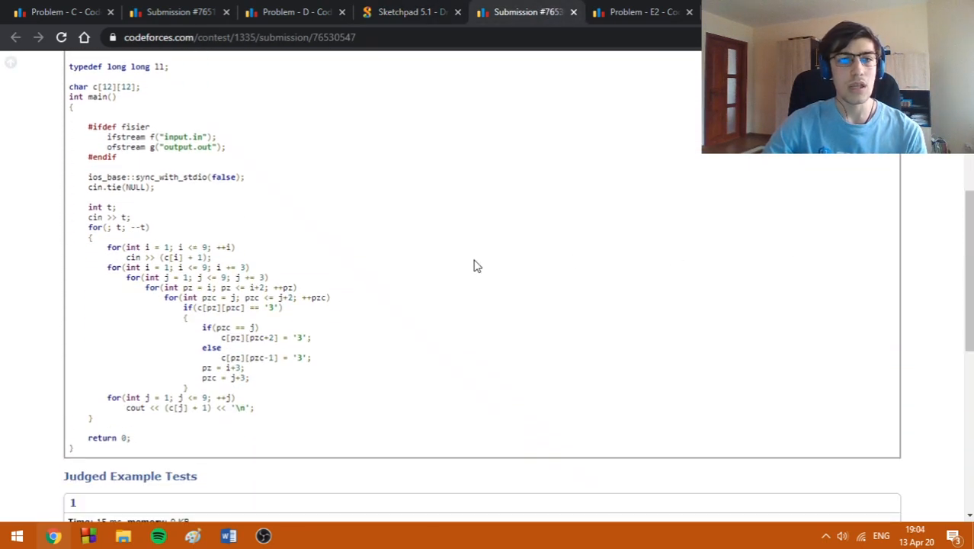
{"action": "mouse_move", "coordinate": [374, 341]}
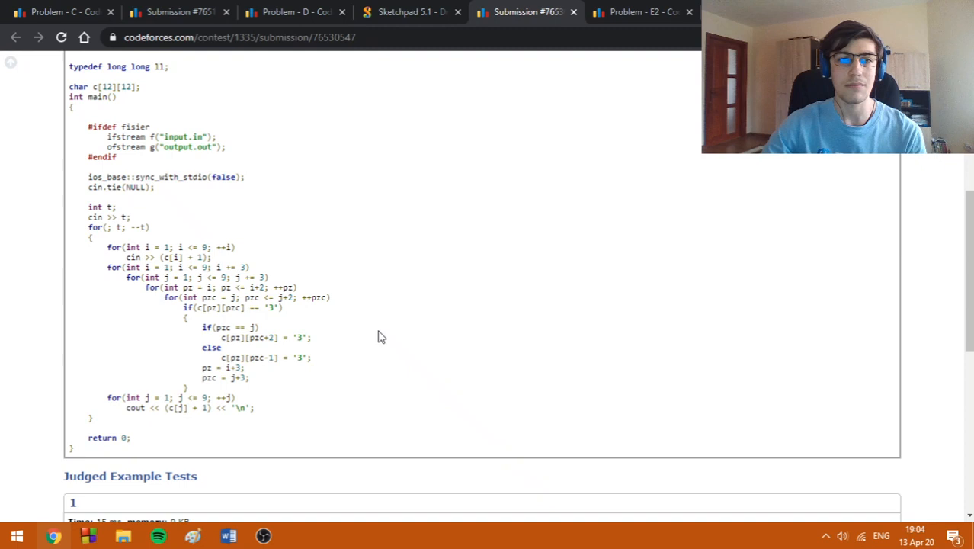
{"action": "mouse_move", "coordinate": [343, 338]}
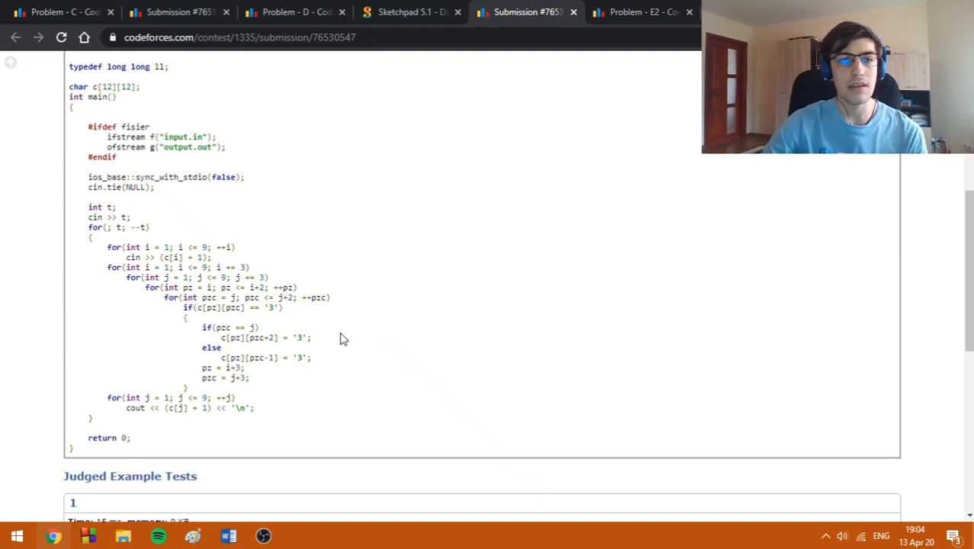
{"action": "mouse_move", "coordinate": [316, 329]}
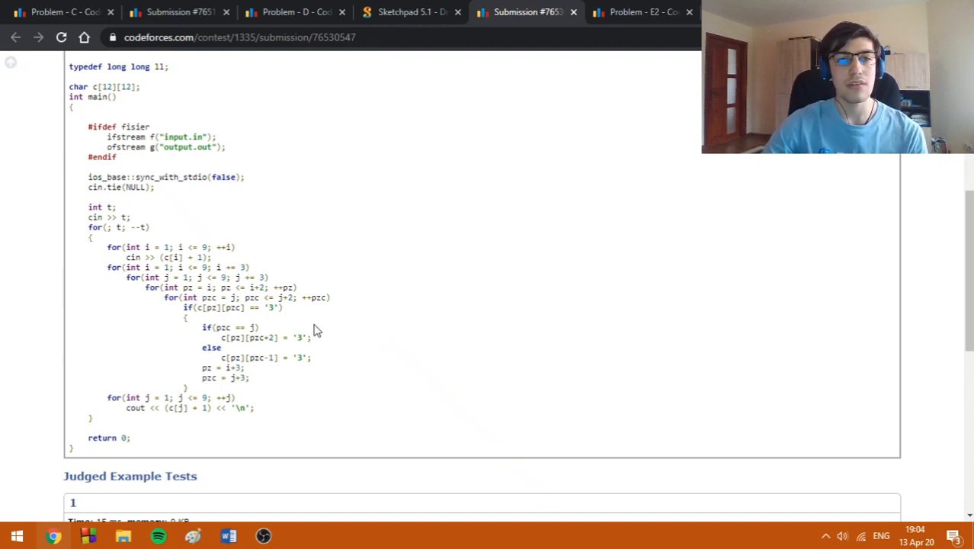
{"action": "mouse_move", "coordinate": [366, 320]}
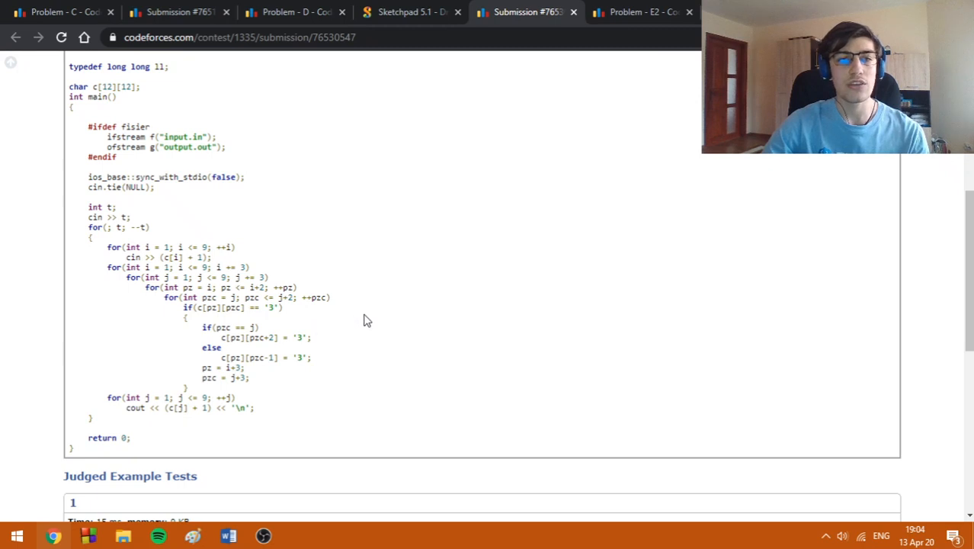
{"action": "mouse_move", "coordinate": [288, 336]}
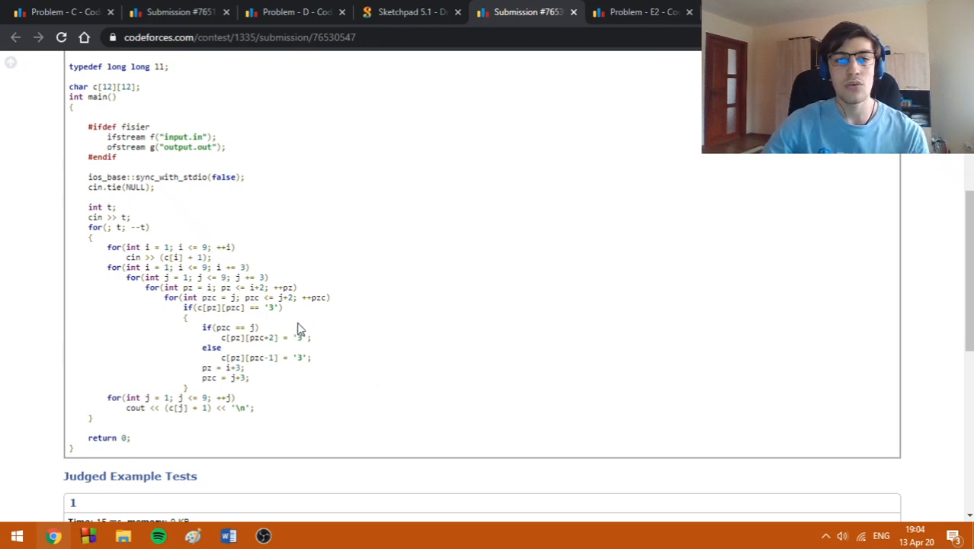
{"action": "mouse_move", "coordinate": [438, 340]}
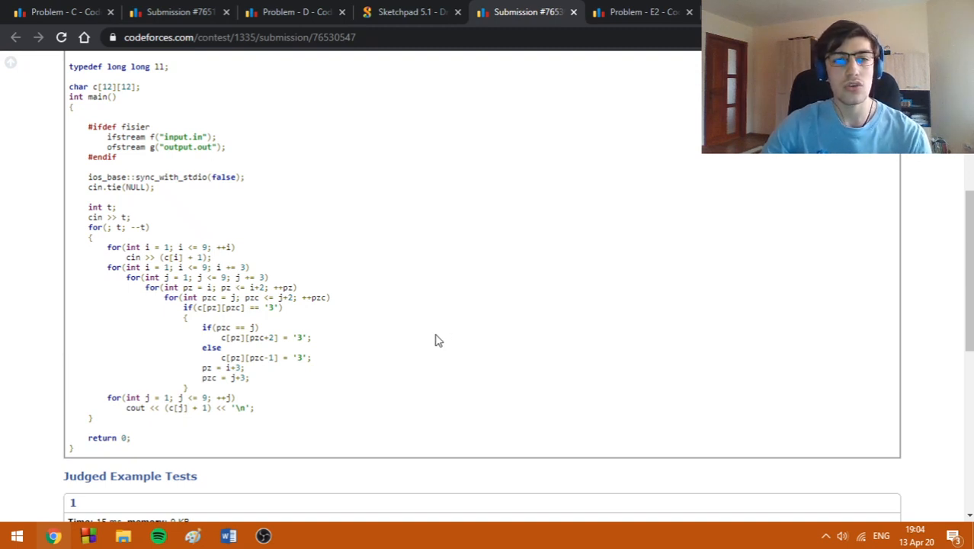
{"action": "mouse_move", "coordinate": [431, 340]}
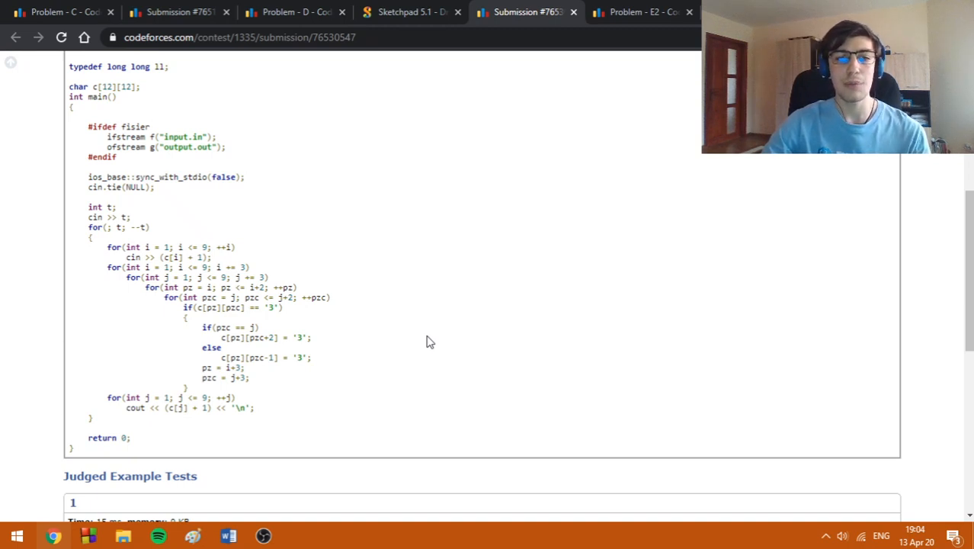
{"action": "left_click", "coordinate": [526, 11]}
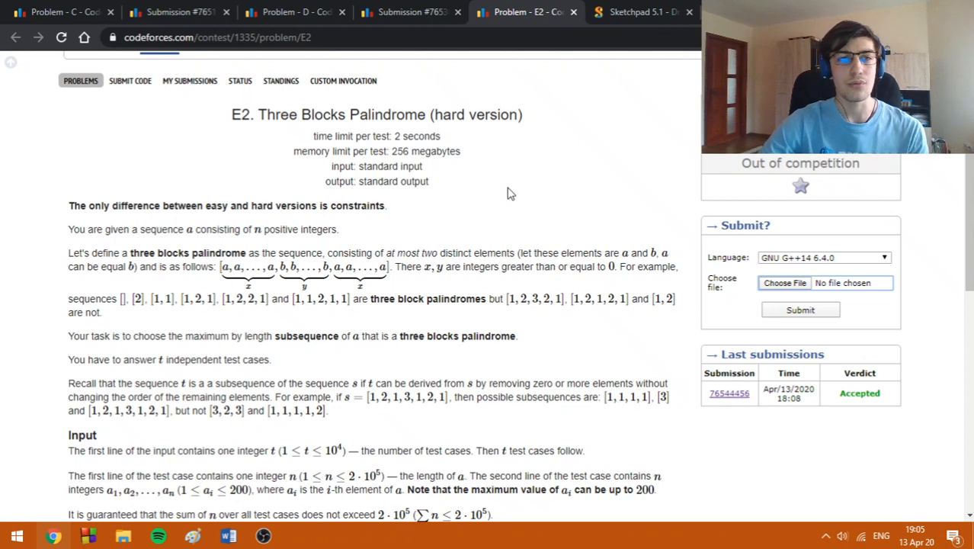
{"action": "mouse_move", "coordinate": [539, 203]}
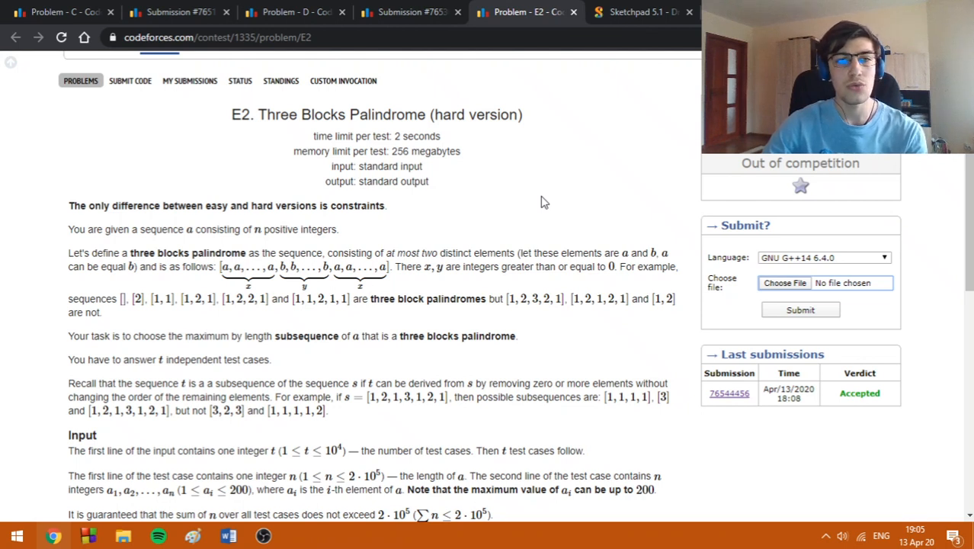
{"action": "mouse_move", "coordinate": [613, 204]}
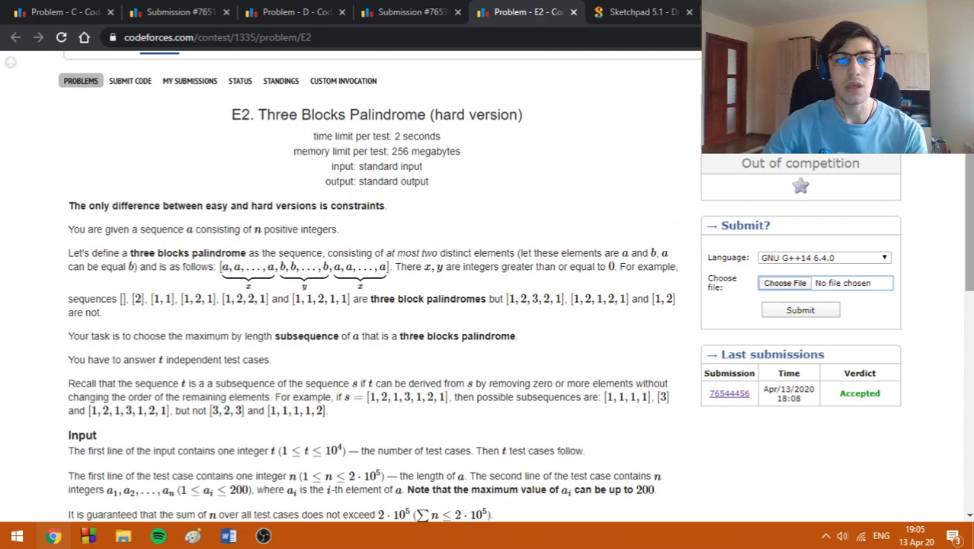
Step: Read E2's statement, input, output and sample, then return to the blank Sketchpad canvas
{"action": "scroll", "scroll_direction": "down", "scroll_amount": 3}
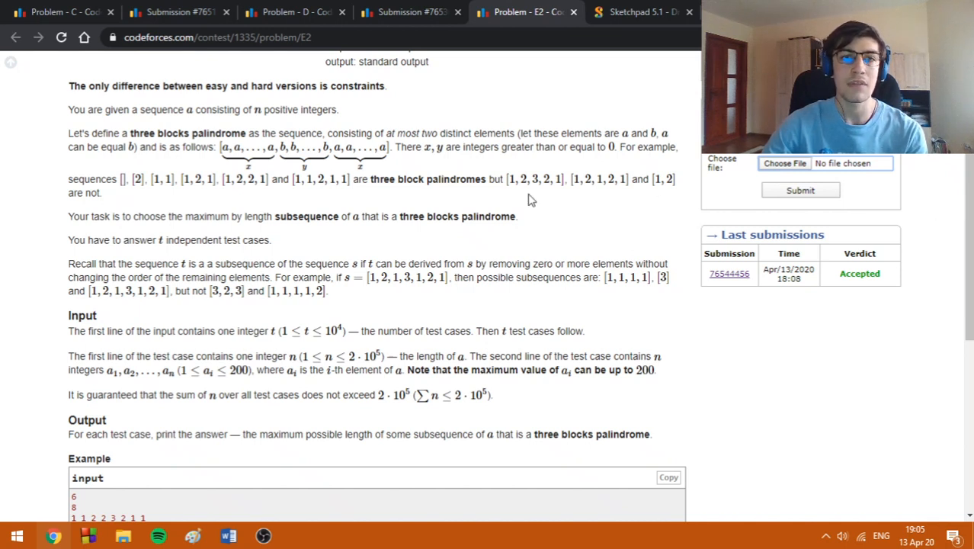
{"action": "mouse_move", "coordinate": [426, 242]}
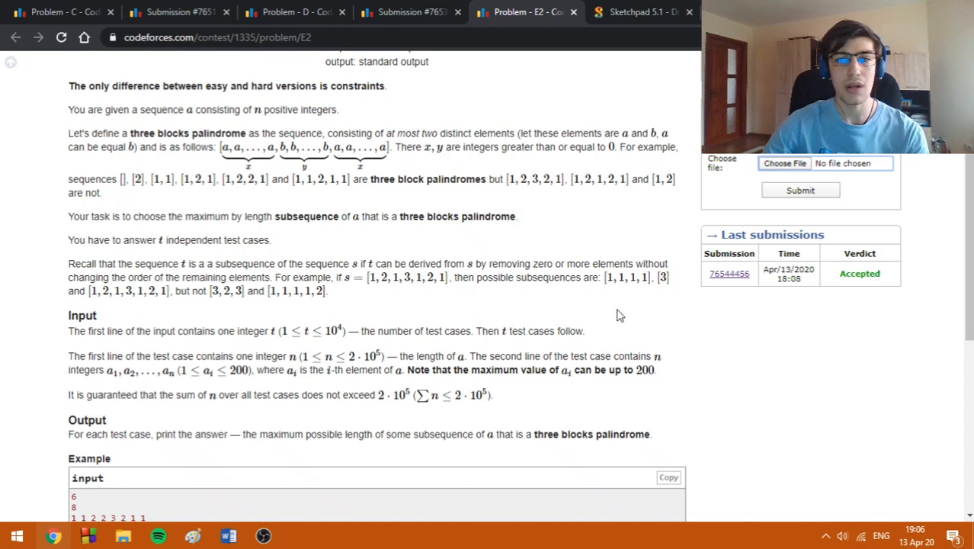
{"action": "scroll", "scroll_direction": "down", "scroll_amount": 3}
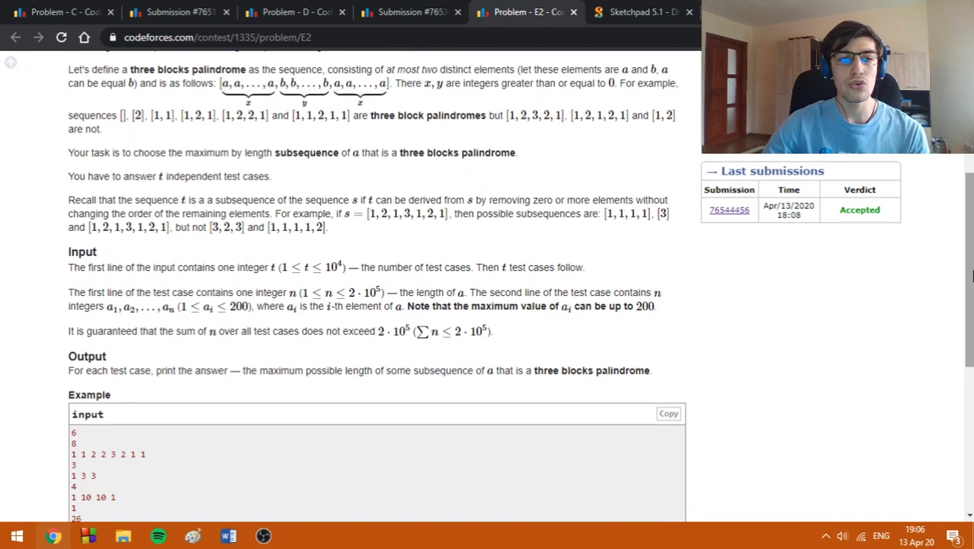
{"action": "mouse_move", "coordinate": [823, 282]}
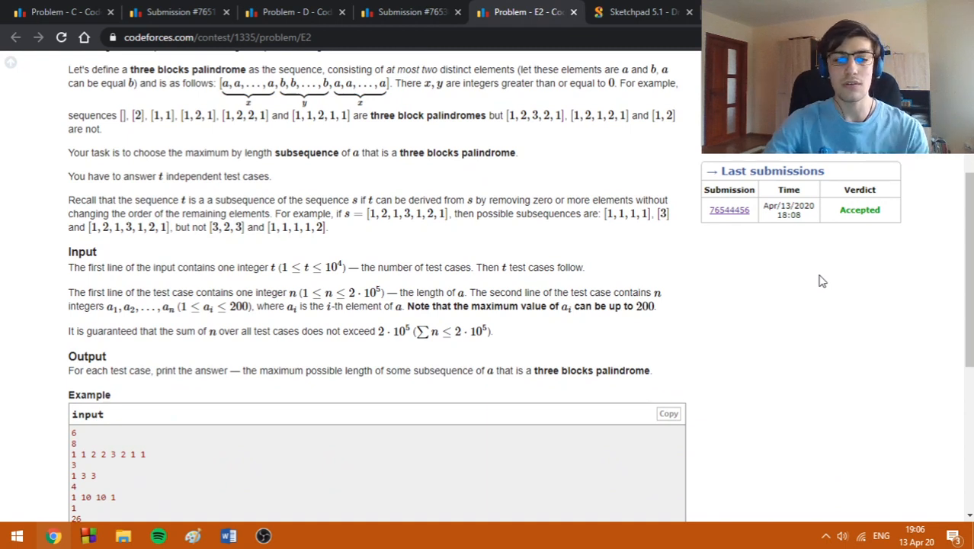
{"action": "left_click", "coordinate": [640, 11]}
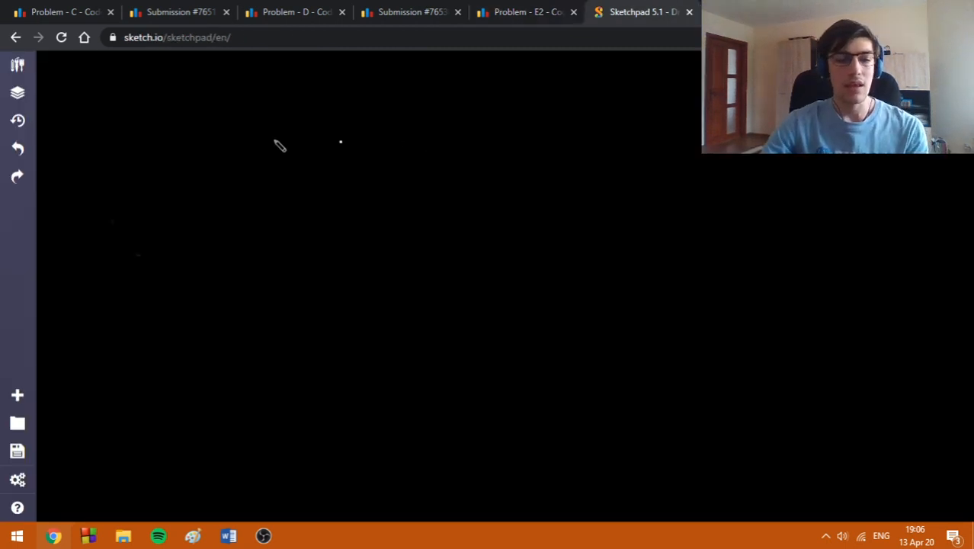
Step: Handwrite '1 → 200' and the notation cnt[j][i] below it
{"action": "left_click_drag", "start_coordinate": [183, 144], "coordinate": [187, 194]}
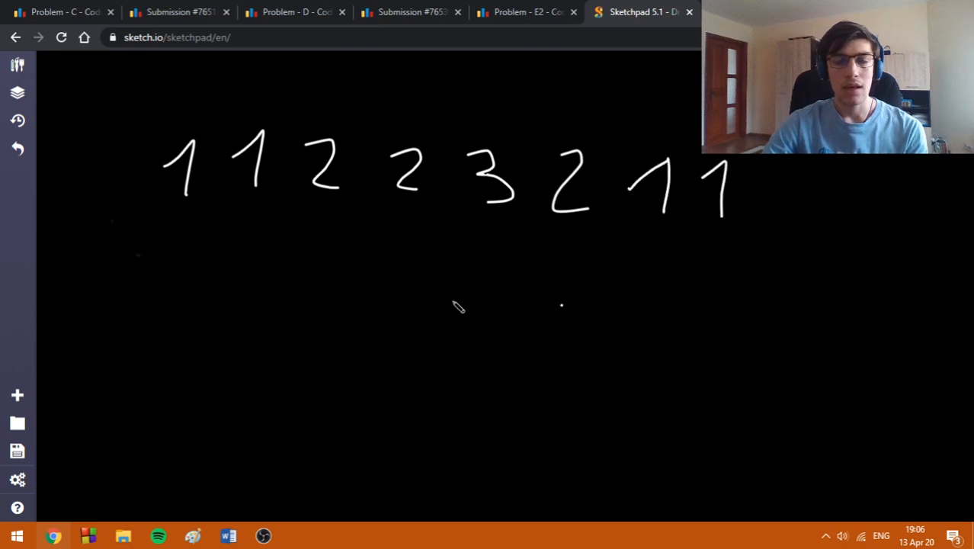
{"action": "mouse_move", "coordinate": [296, 316]}
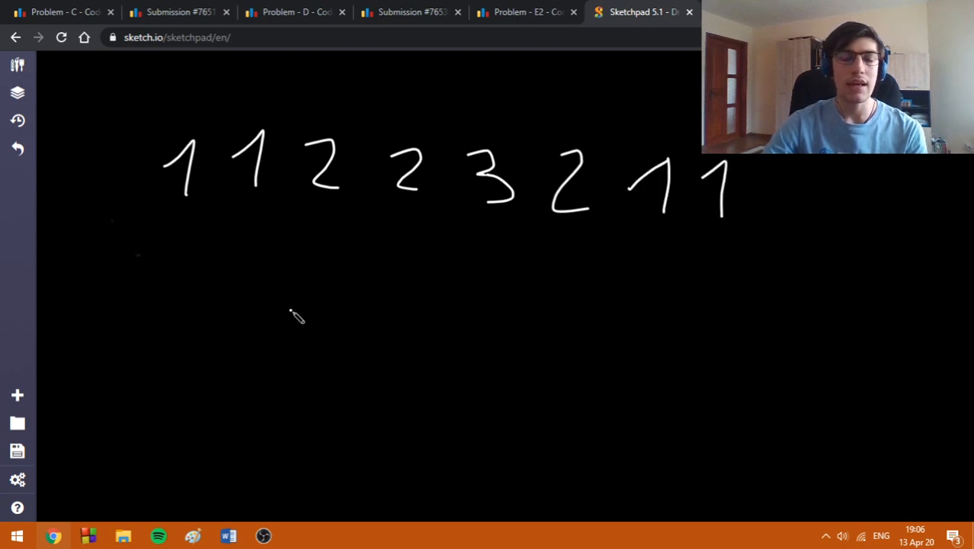
{"action": "mouse_move", "coordinate": [147, 258]}
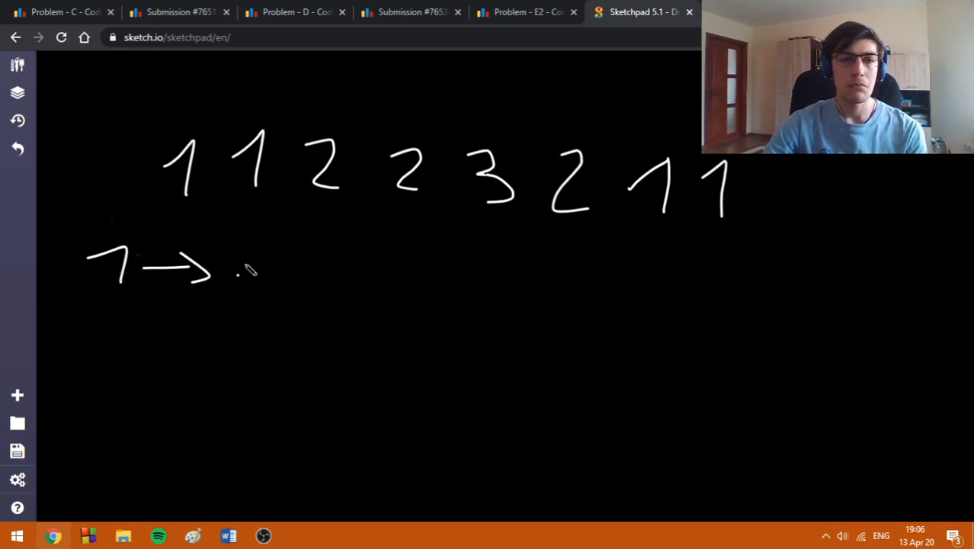
{"action": "left_click_drag", "start_coordinate": [240, 274], "coordinate": [389, 285]}
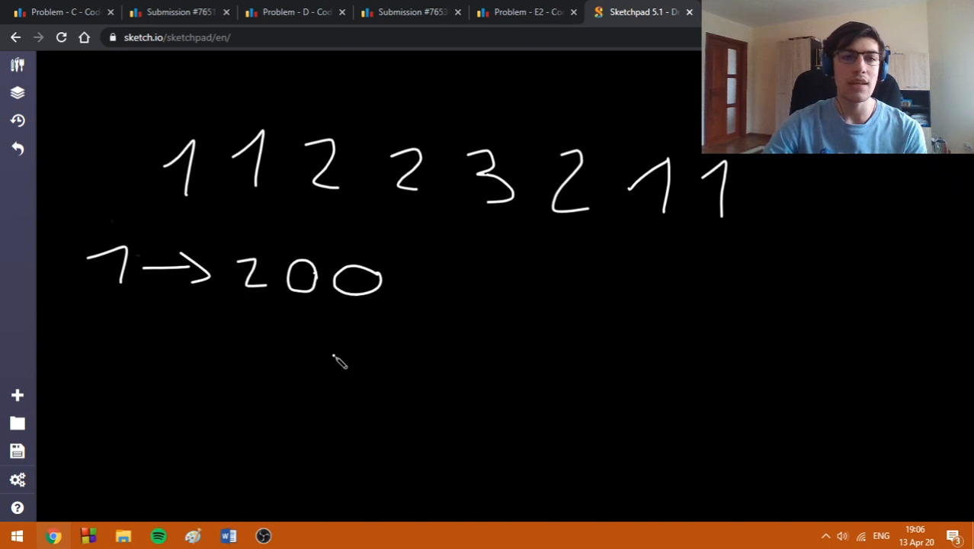
{"action": "mouse_move", "coordinate": [241, 343]}
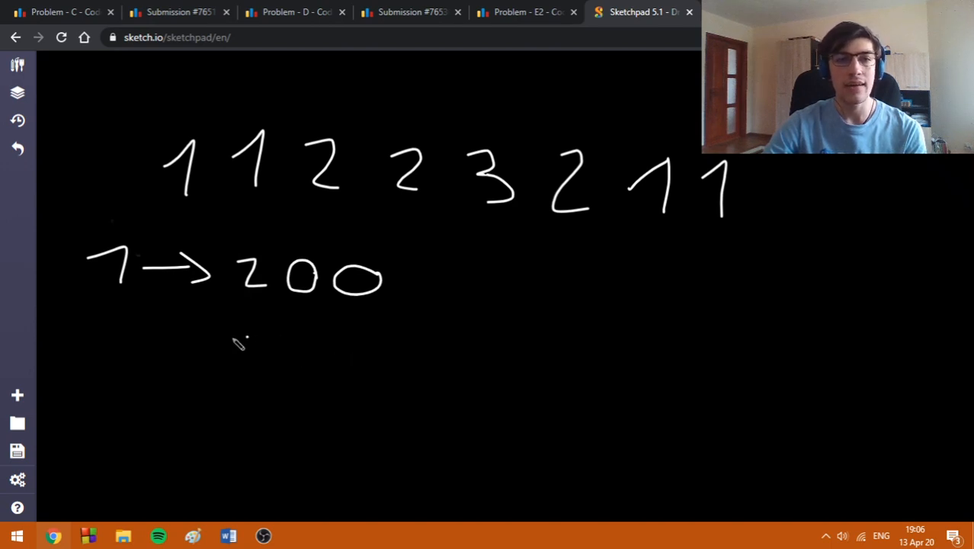
{"action": "mouse_move", "coordinate": [140, 343]}
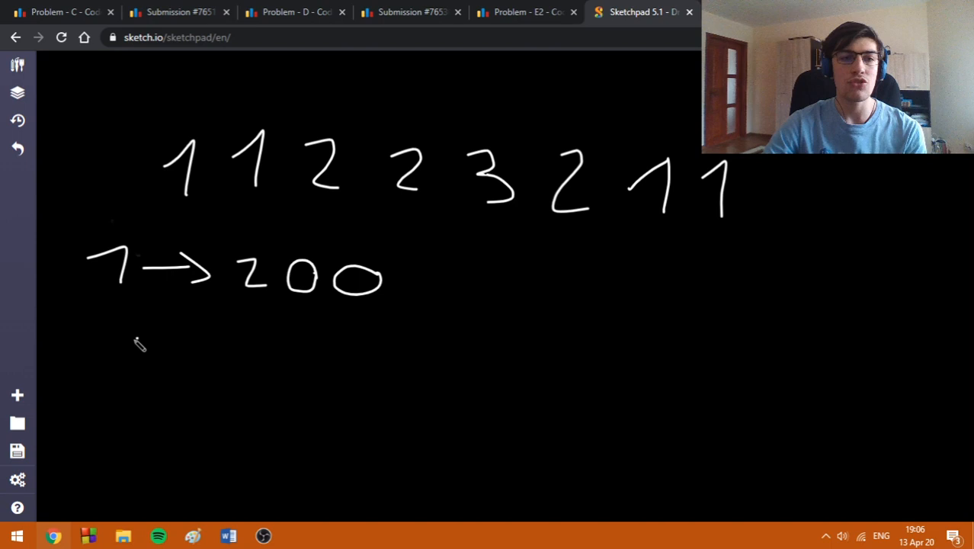
{"action": "left_click_drag", "start_coordinate": [114, 351], "coordinate": [164, 350]}
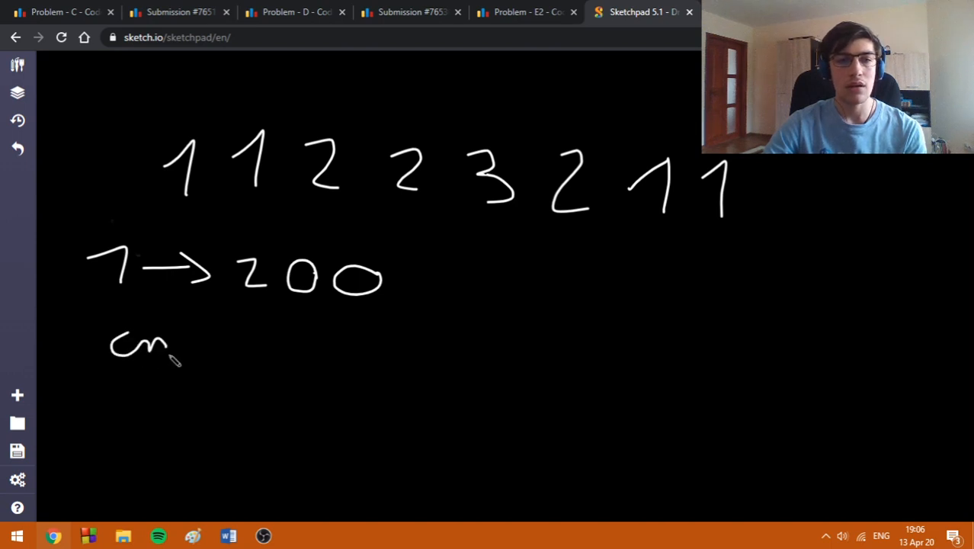
{"action": "left_click_drag", "start_coordinate": [164, 359], "coordinate": [244, 335]}
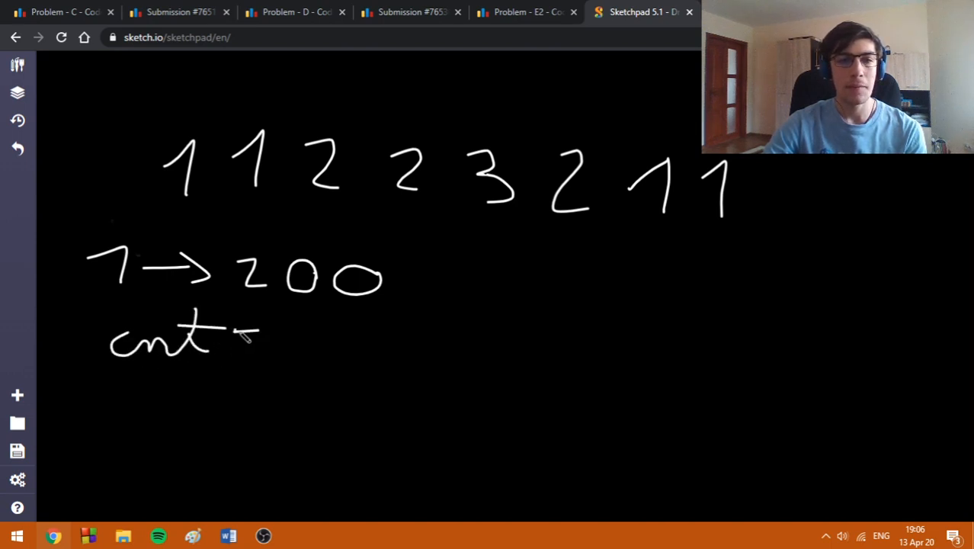
{"action": "left_click_drag", "start_coordinate": [244, 336], "coordinate": [327, 366]}
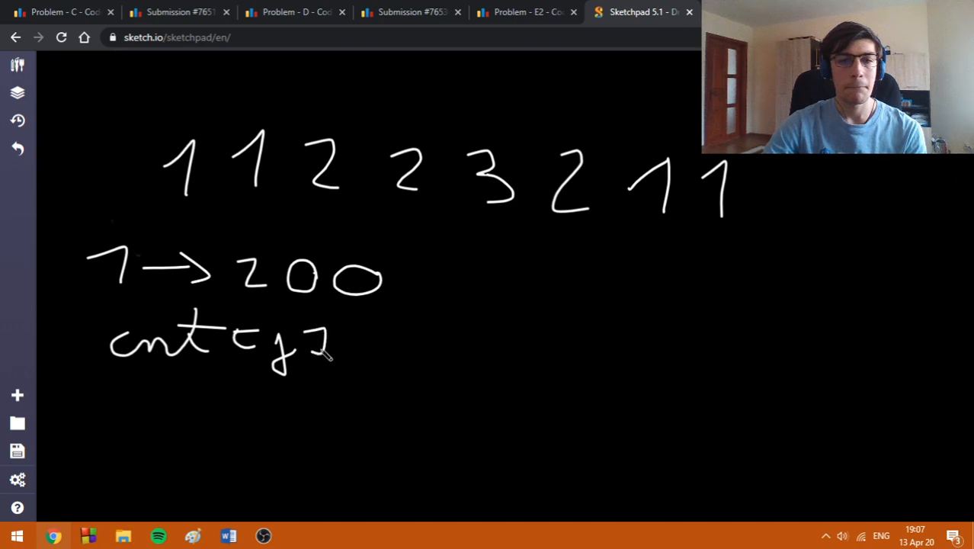
{"action": "left_click_drag", "start_coordinate": [328, 350], "coordinate": [396, 339]}
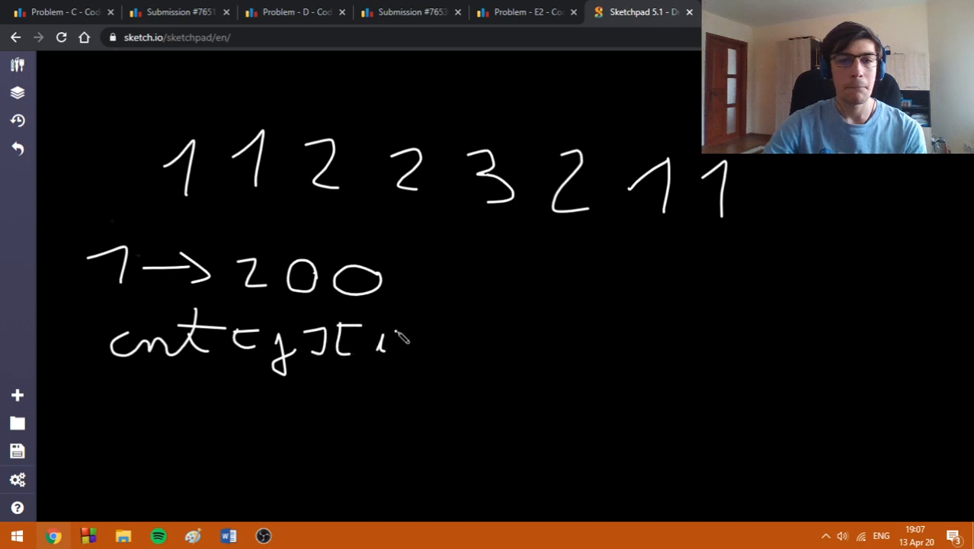
{"action": "left_click_drag", "start_coordinate": [404, 350], "coordinate": [526, 343]}
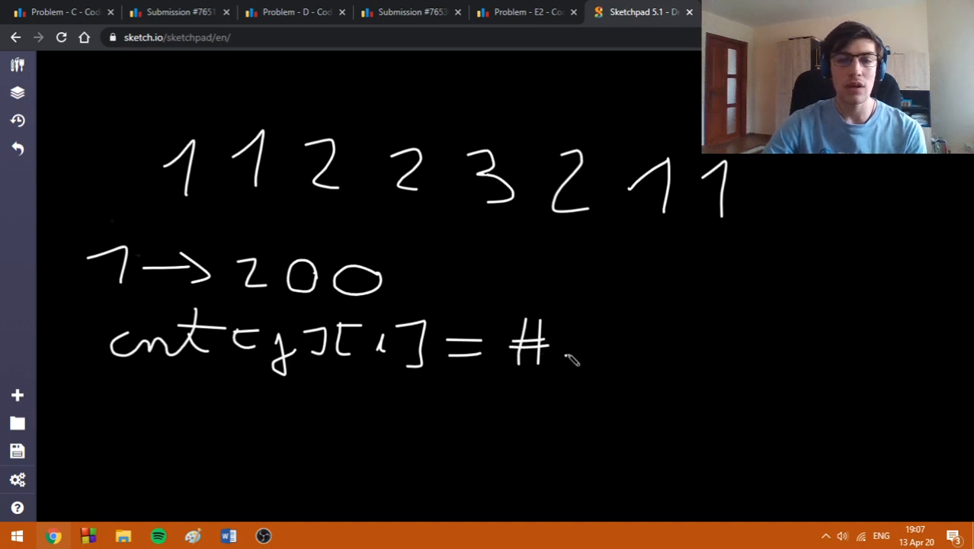
Step: Finish '= #equal to i in [1, j]', cross above the numbers, and underline the leading 1s
{"action": "left_click_drag", "start_coordinate": [564, 350], "coordinate": [622, 343]}
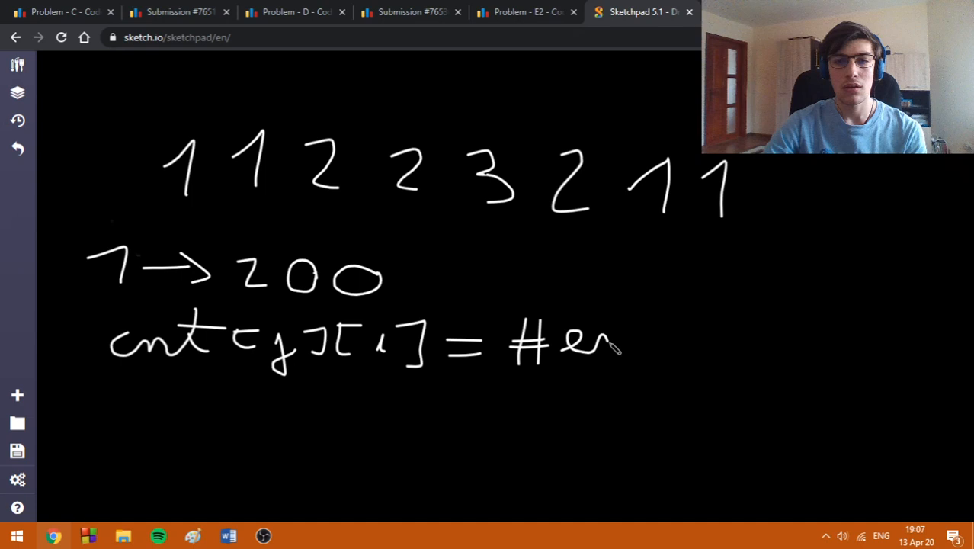
{"action": "left_click_drag", "start_coordinate": [618, 343], "coordinate": [686, 366]}
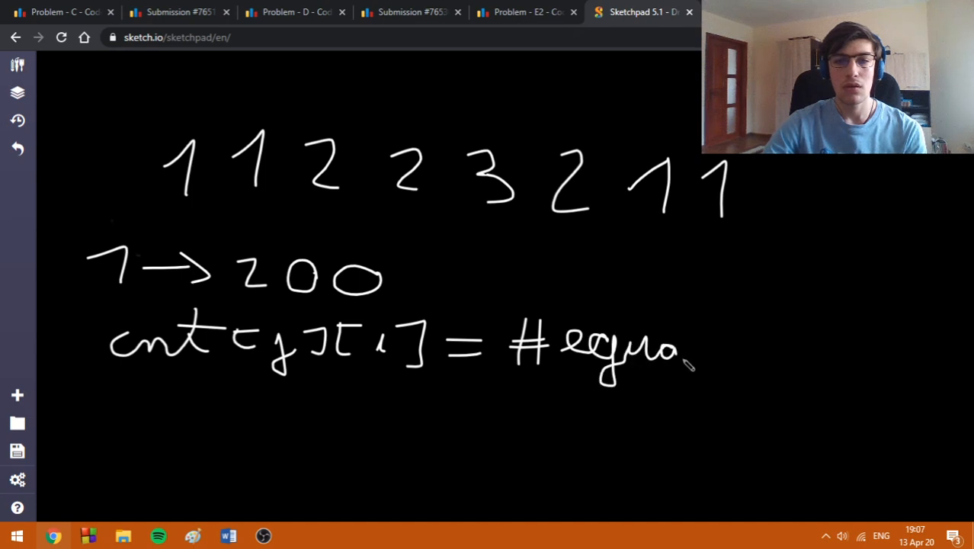
{"action": "left_click_drag", "start_coordinate": [687, 351], "coordinate": [770, 354]}
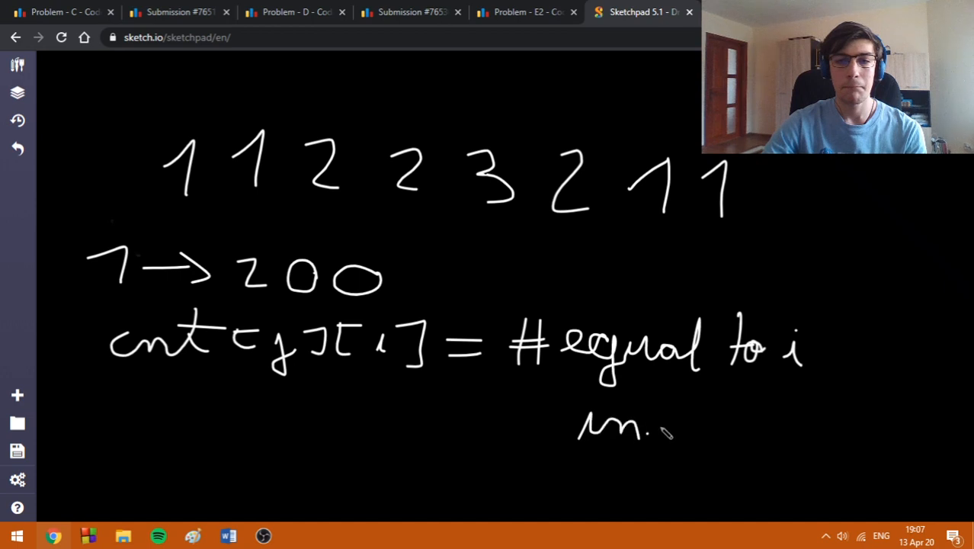
{"action": "left_click_drag", "start_coordinate": [663, 434], "coordinate": [747, 450]}
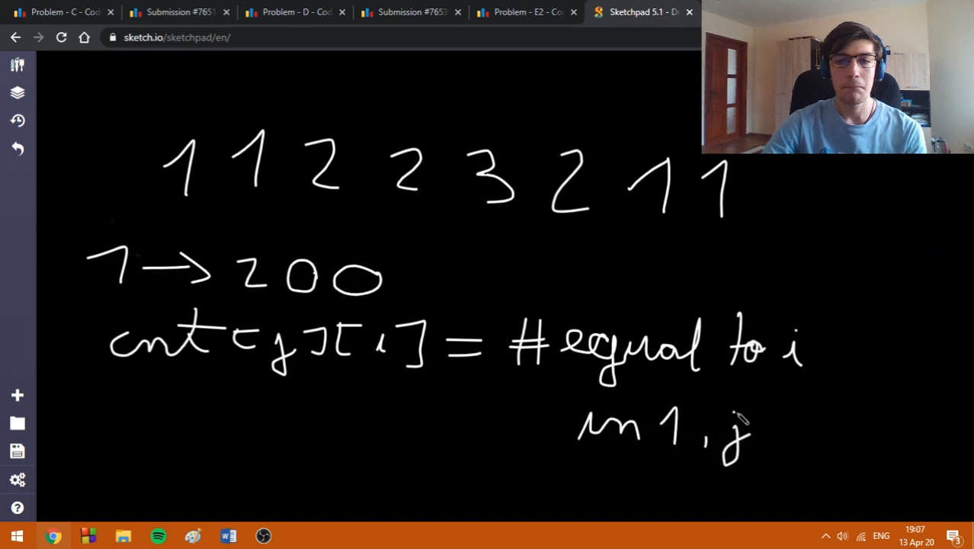
{"action": "left_click_drag", "start_coordinate": [652, 411], "coordinate": [770, 453]}
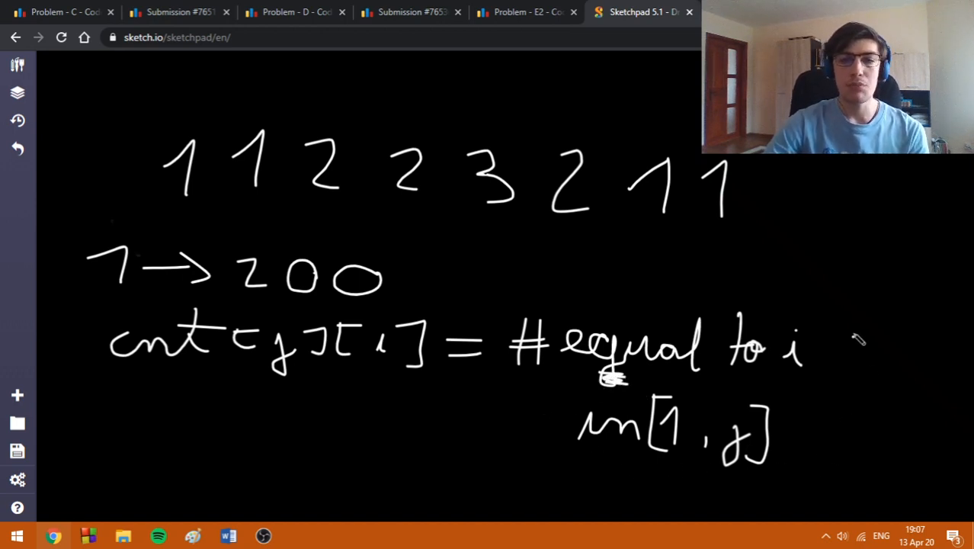
{"action": "mouse_move", "coordinate": [792, 295]}
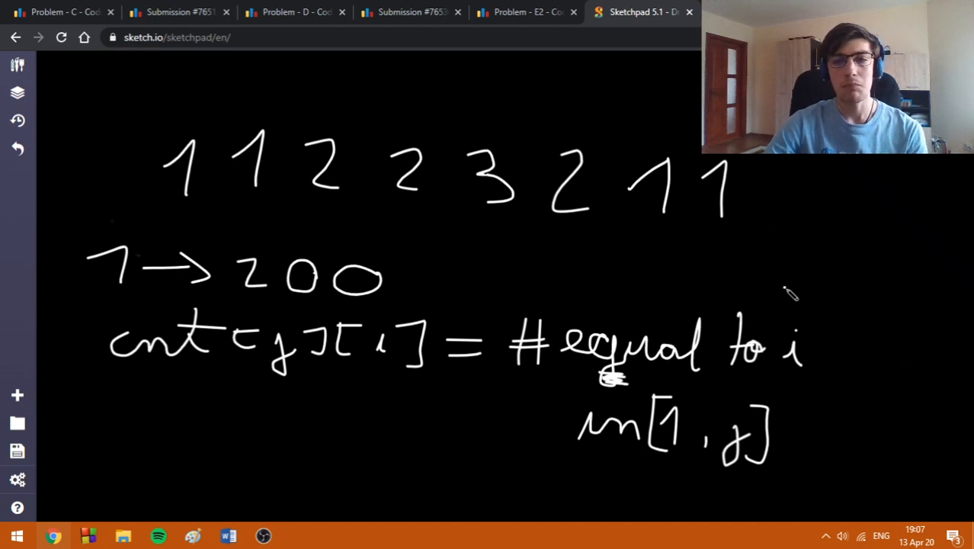
{"action": "mouse_move", "coordinate": [776, 296]}
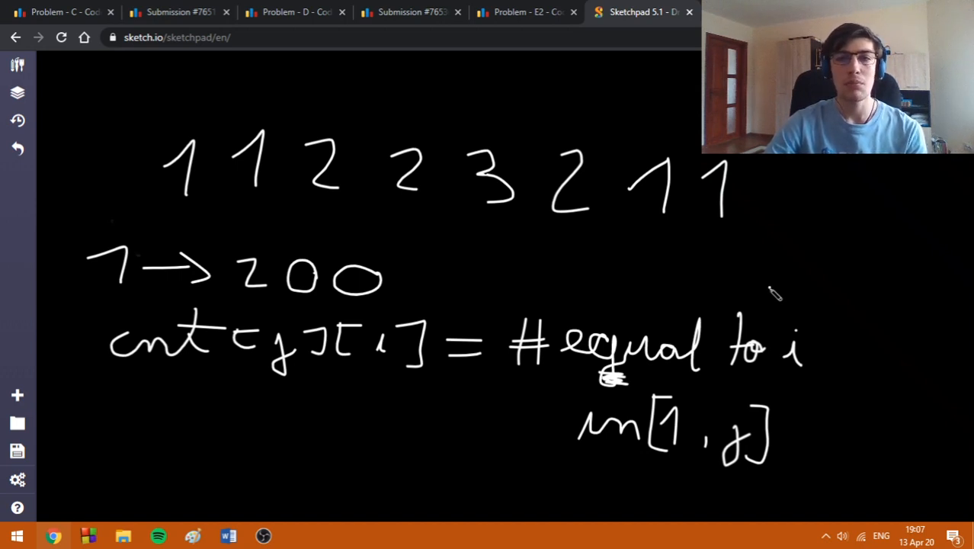
{"action": "mouse_move", "coordinate": [532, 274]}
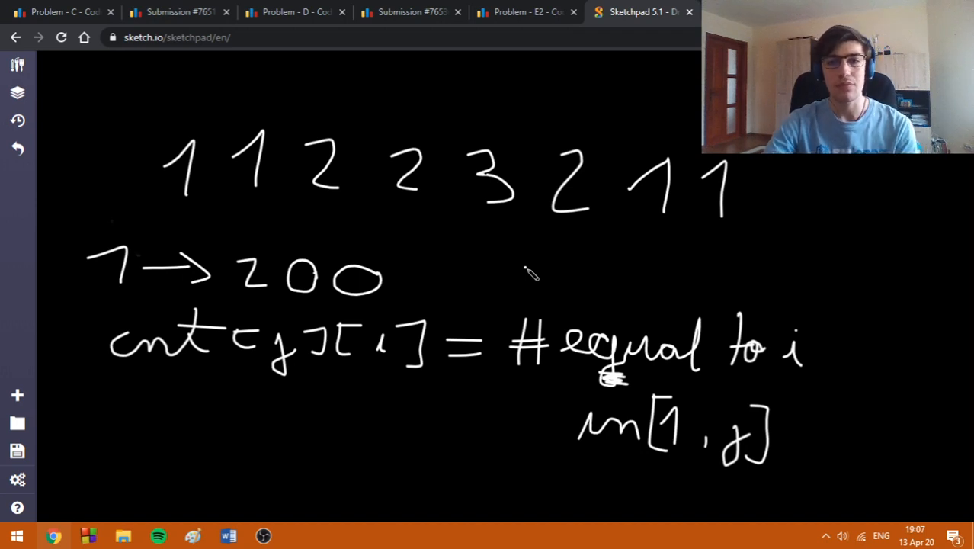
{"action": "mouse_move", "coordinate": [506, 266]}
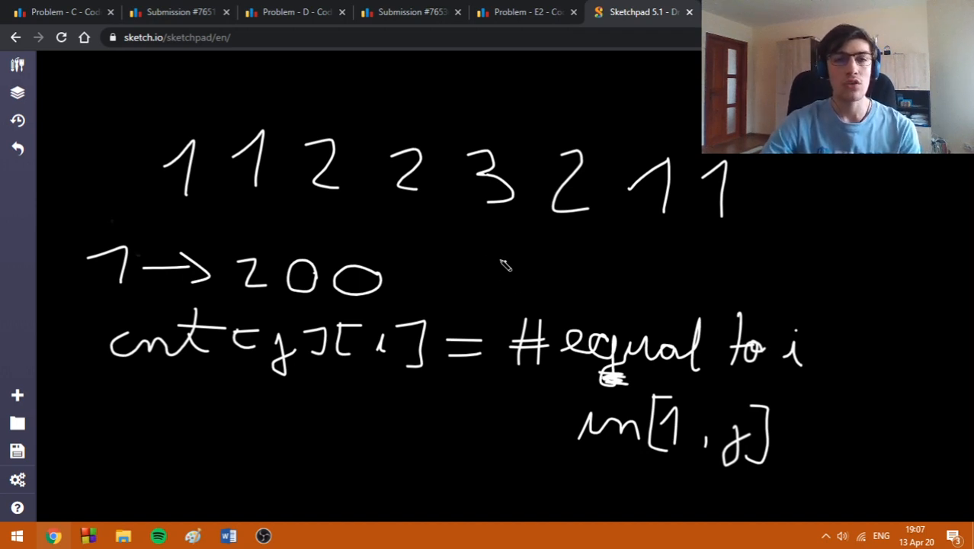
{"action": "mouse_move", "coordinate": [192, 225]}
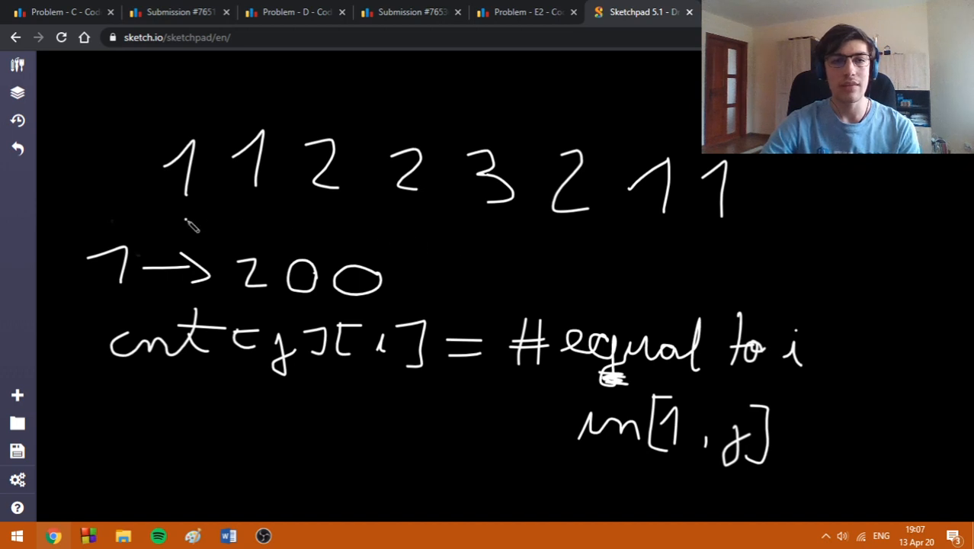
{"action": "mouse_move", "coordinate": [88, 221]}
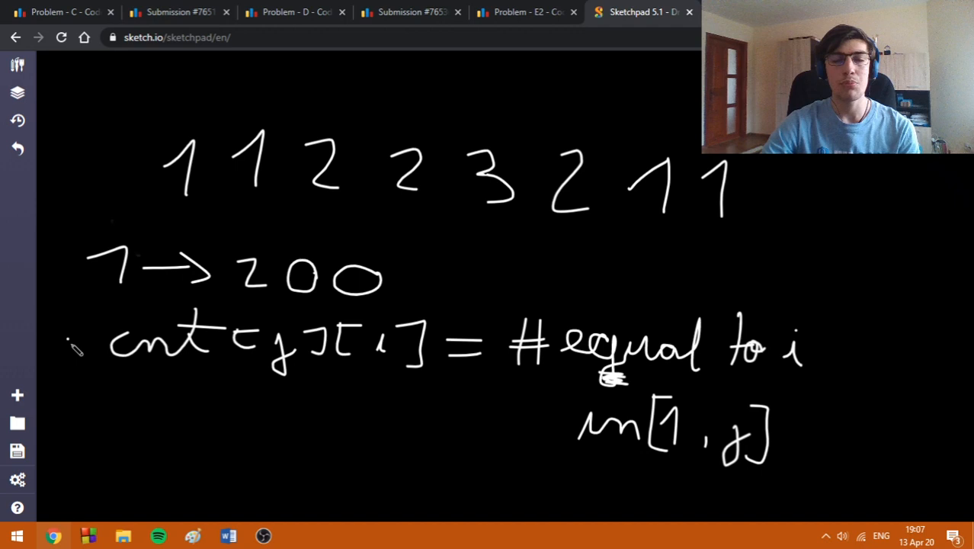
{"action": "mouse_move", "coordinate": [174, 92]}
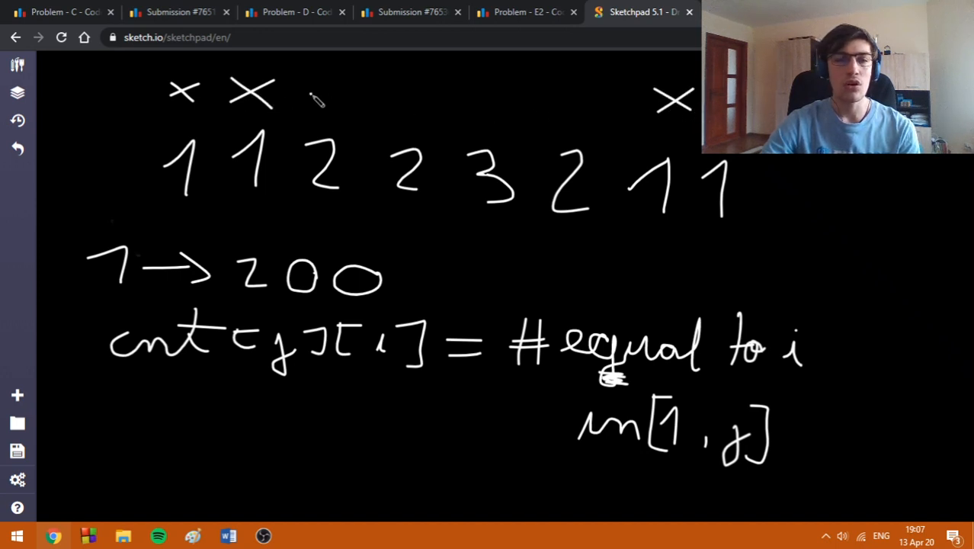
{"action": "left_click_drag", "start_coordinate": [313, 96], "coordinate": [415, 103]}
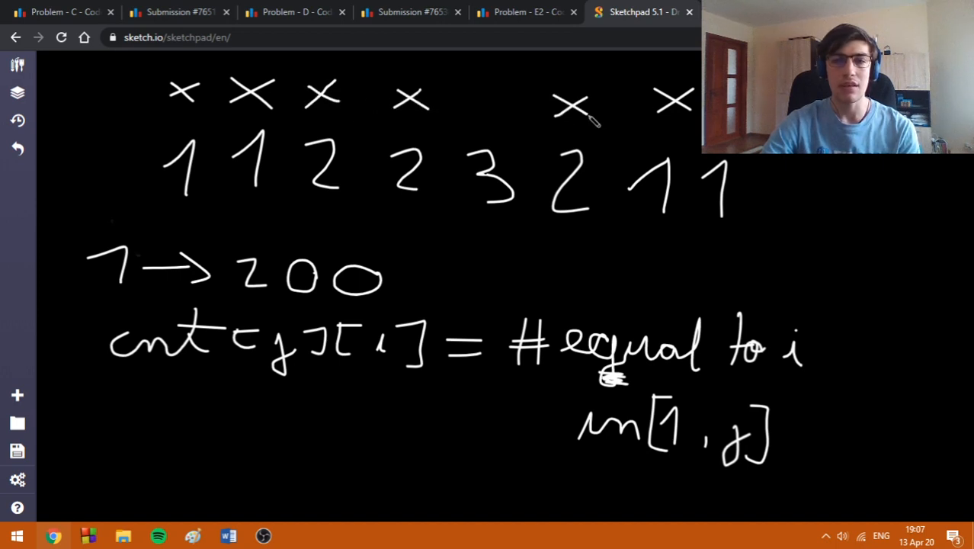
{"action": "mouse_move", "coordinate": [800, 202]}
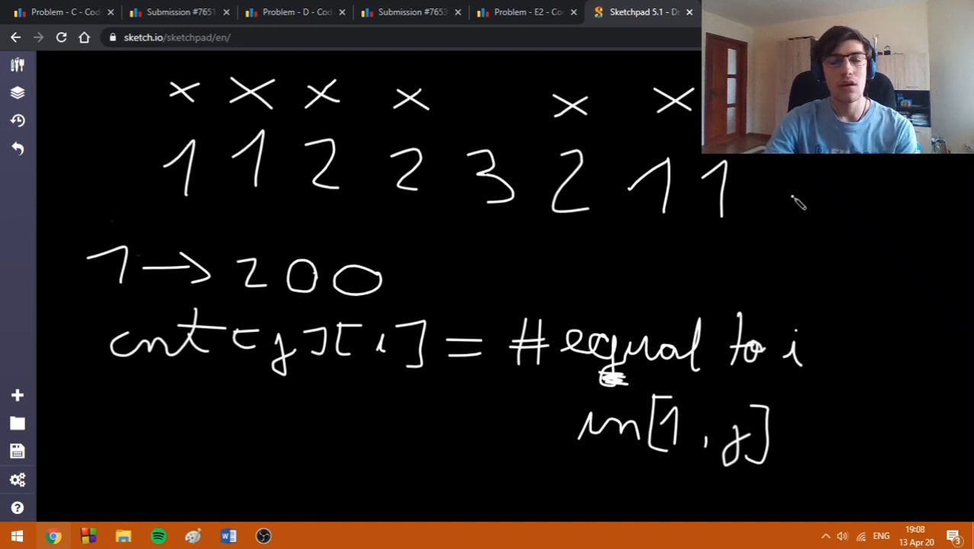
{"action": "mouse_move", "coordinate": [644, 237]}
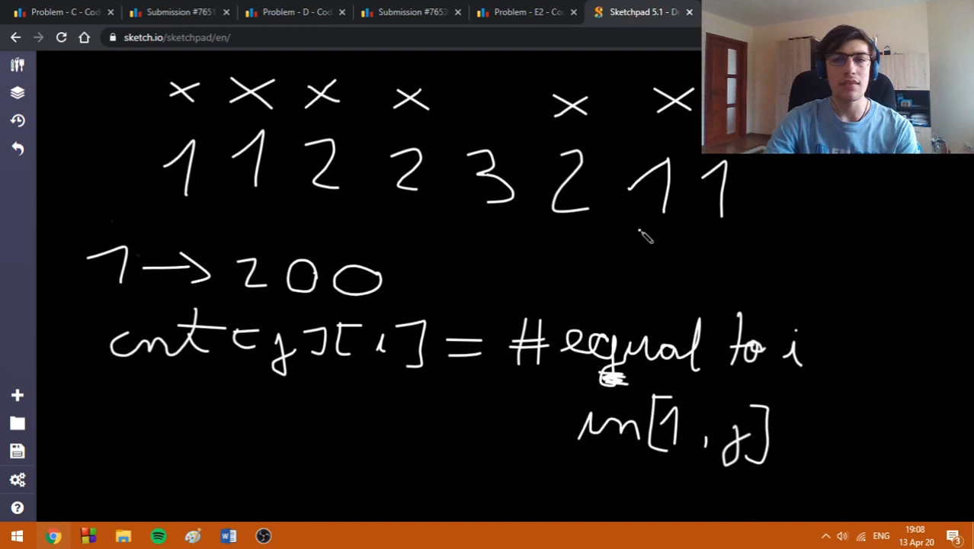
{"action": "mouse_move", "coordinate": [681, 234]}
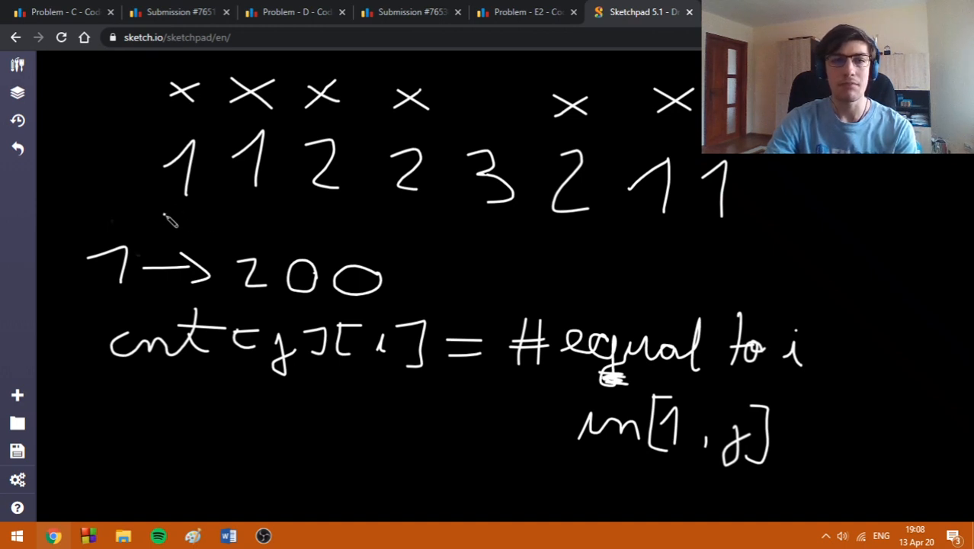
{"action": "left_click_drag", "start_coordinate": [166, 220], "coordinate": [274, 221]}
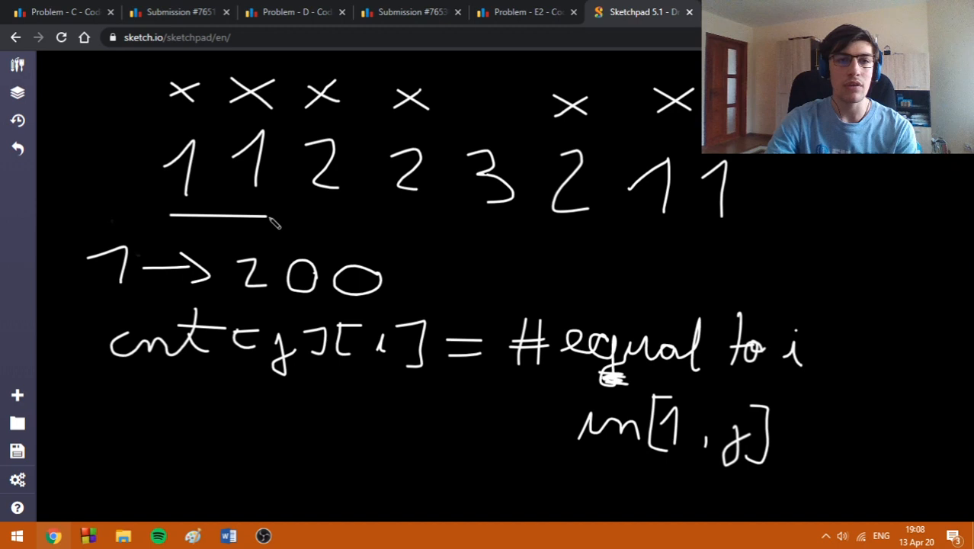
Step: Underline the trailing pair of 1s in the sequence 1 1 2 2 3 2 1 1
{"action": "left_click_drag", "start_coordinate": [637, 230], "coordinate": [735, 234]}
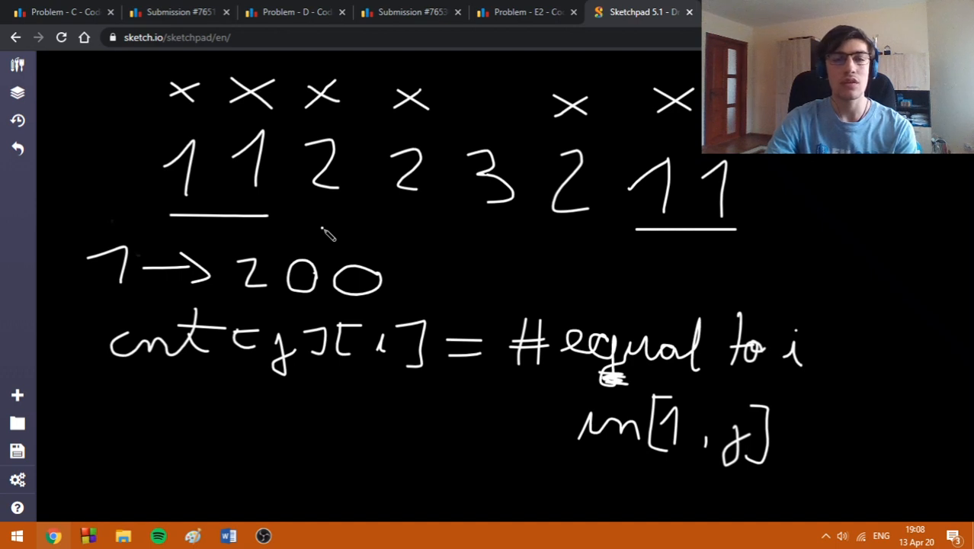
{"action": "mouse_move", "coordinate": [419, 220]}
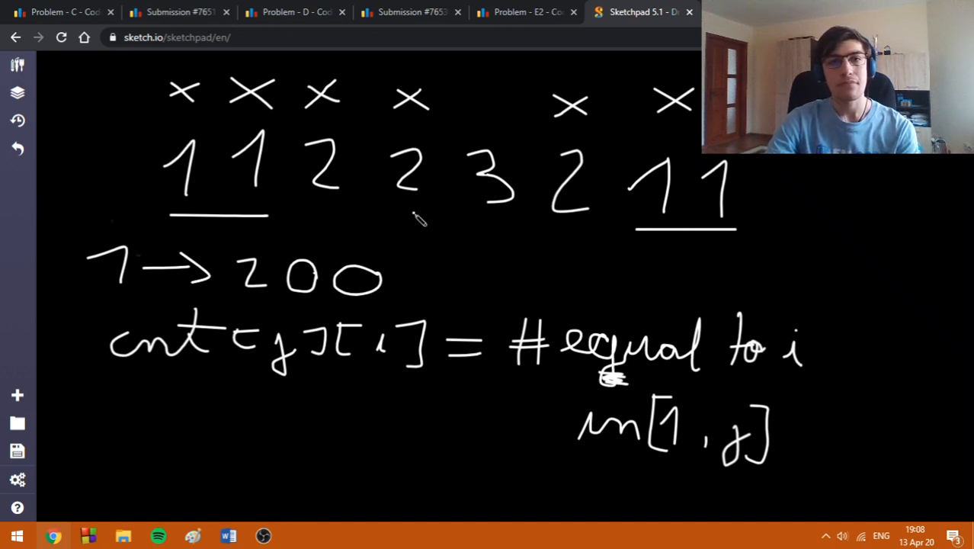
{"action": "mouse_move", "coordinate": [290, 137]}
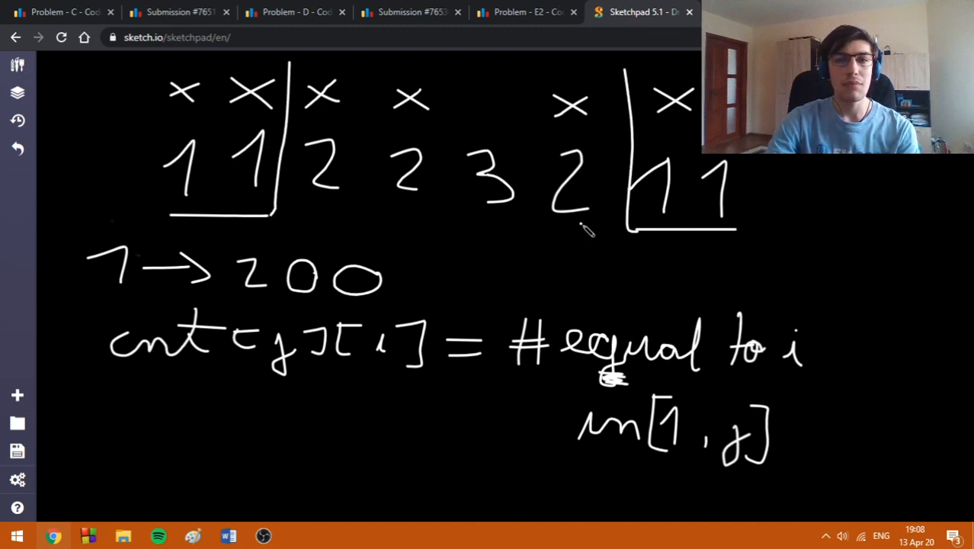
{"action": "mouse_move", "coordinate": [324, 235]}
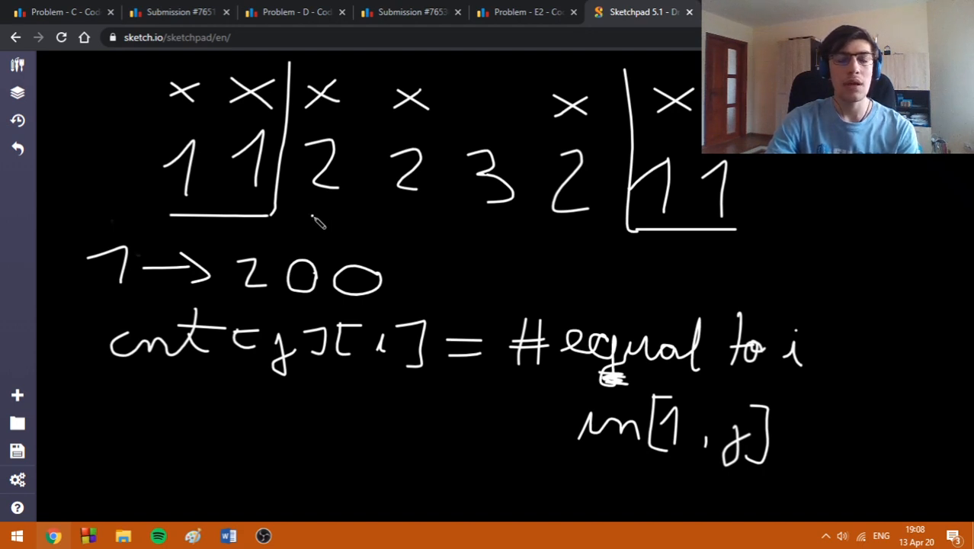
{"action": "mouse_move", "coordinate": [358, 233]}
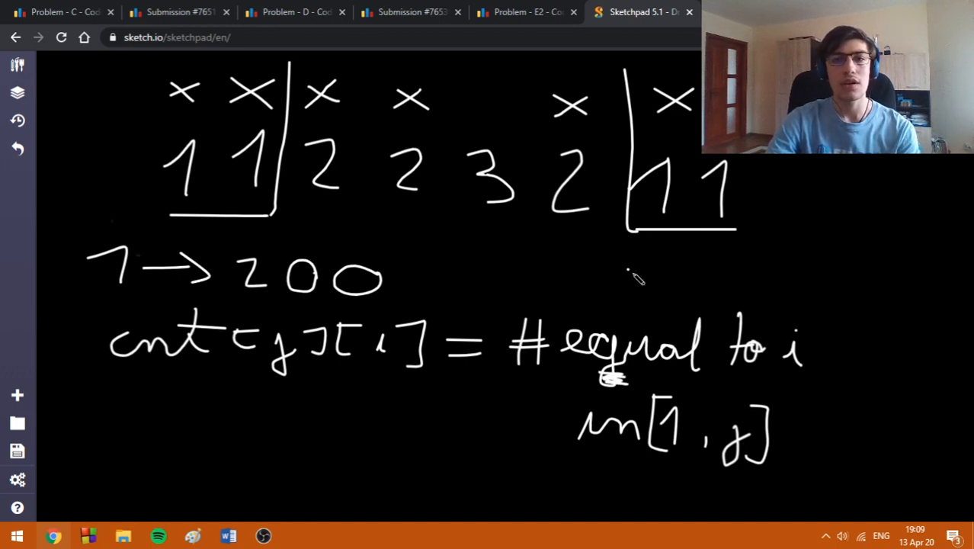
Step: Open submission #76544456 and scroll to its C++ code with cnt prefix counts
{"action": "left_click", "coordinate": [408, 12]}
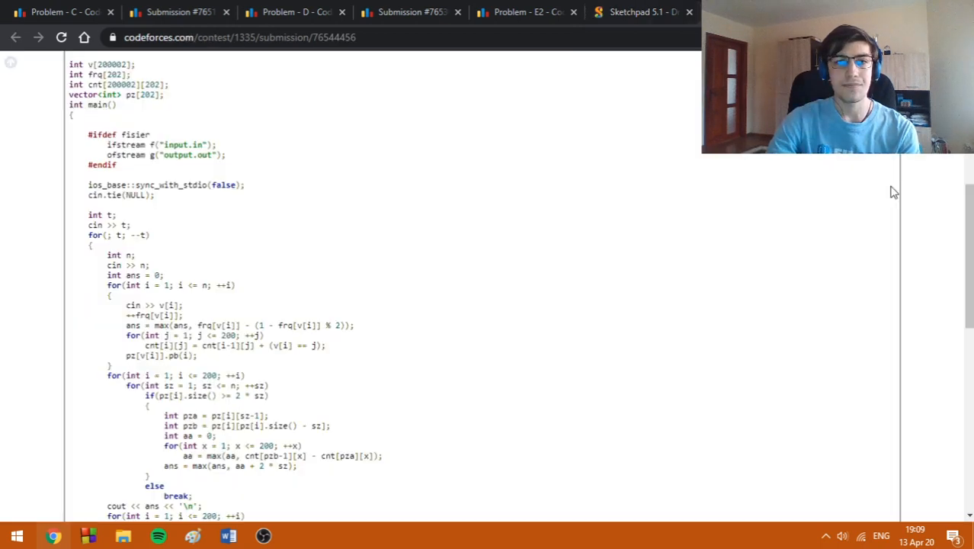
{"action": "scroll", "scroll_direction": "down", "scroll_amount": 3}
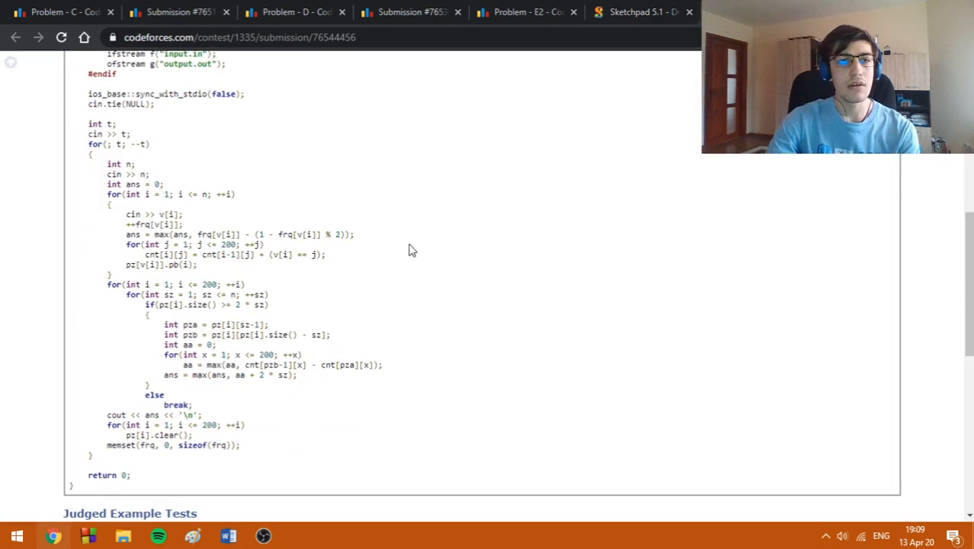
{"action": "mouse_move", "coordinate": [364, 258]}
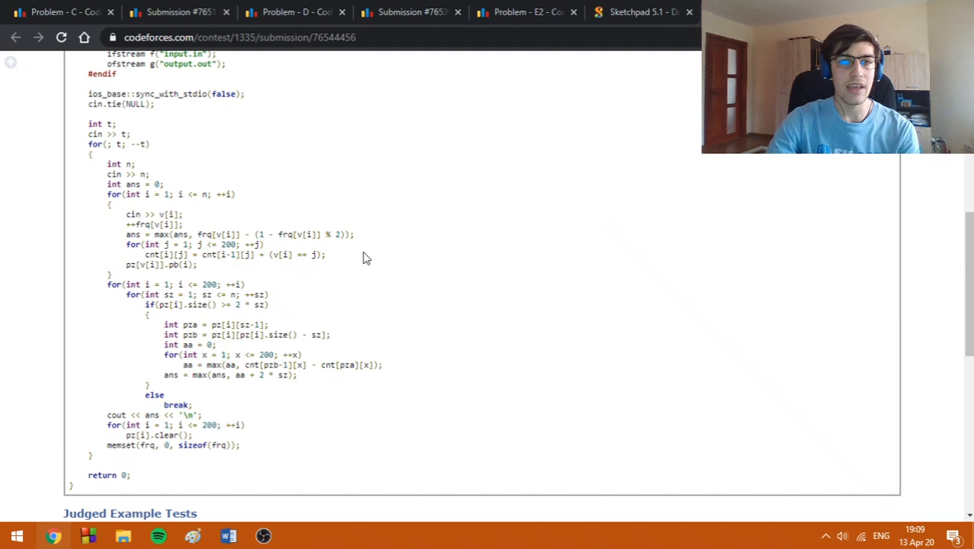
{"action": "mouse_move", "coordinate": [362, 257]}
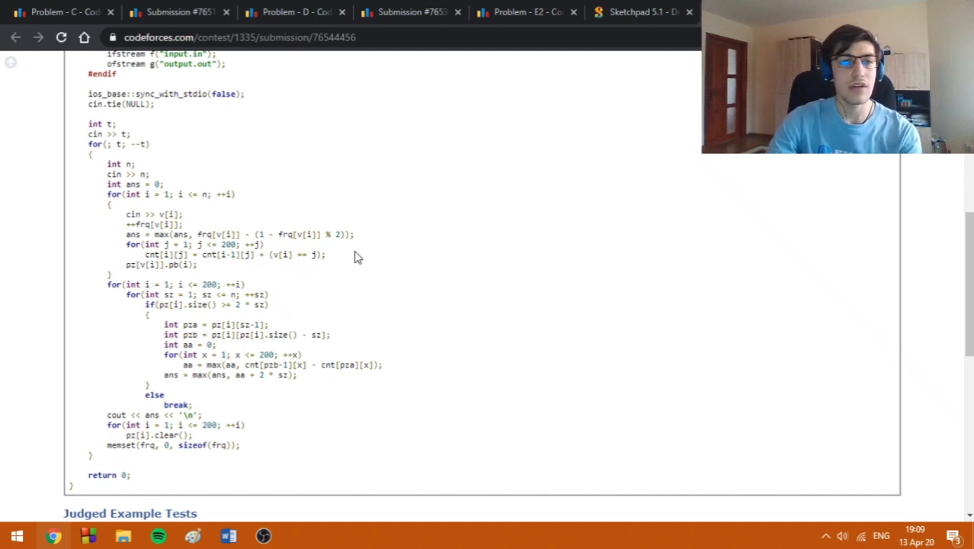
{"action": "mouse_move", "coordinate": [373, 258]}
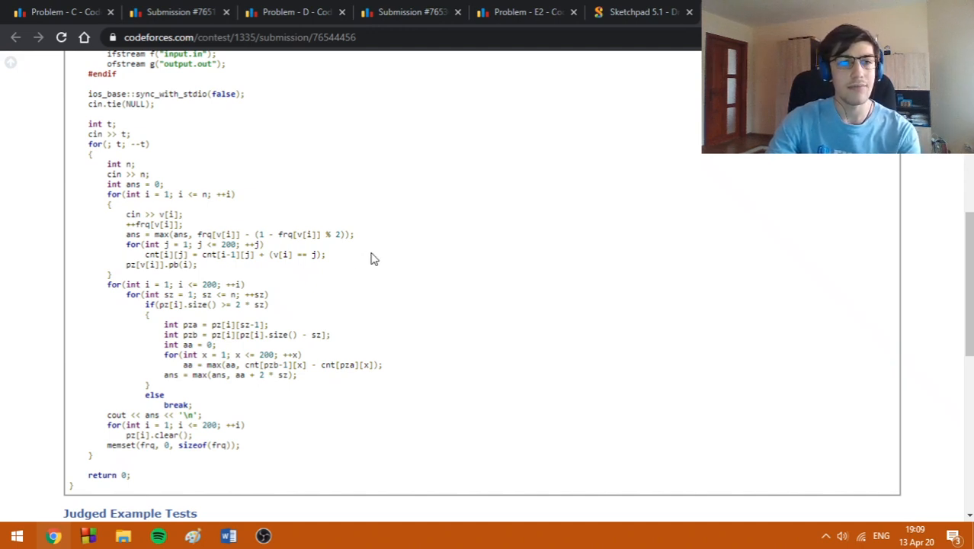
{"action": "mouse_move", "coordinate": [233, 276]}
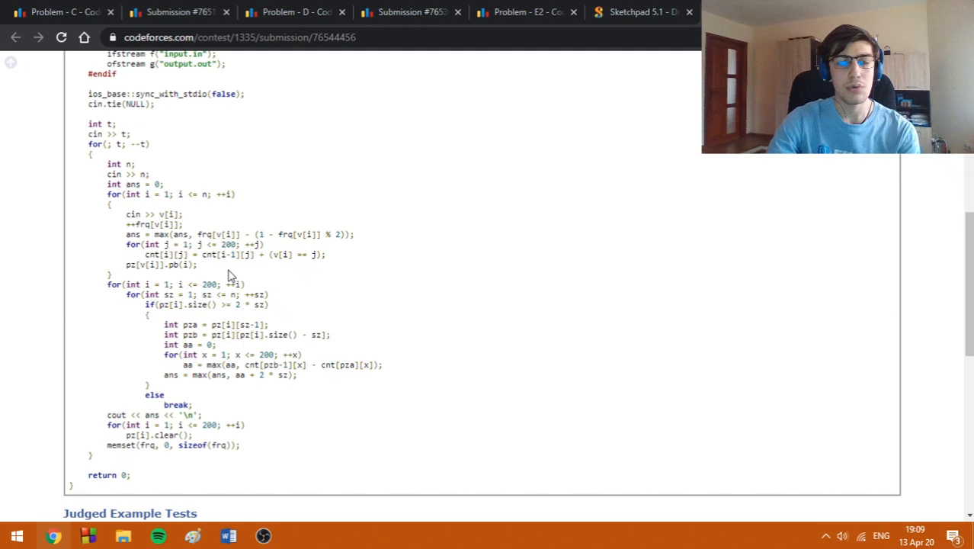
{"action": "scroll", "scroll_direction": "down", "scroll_amount": 3}
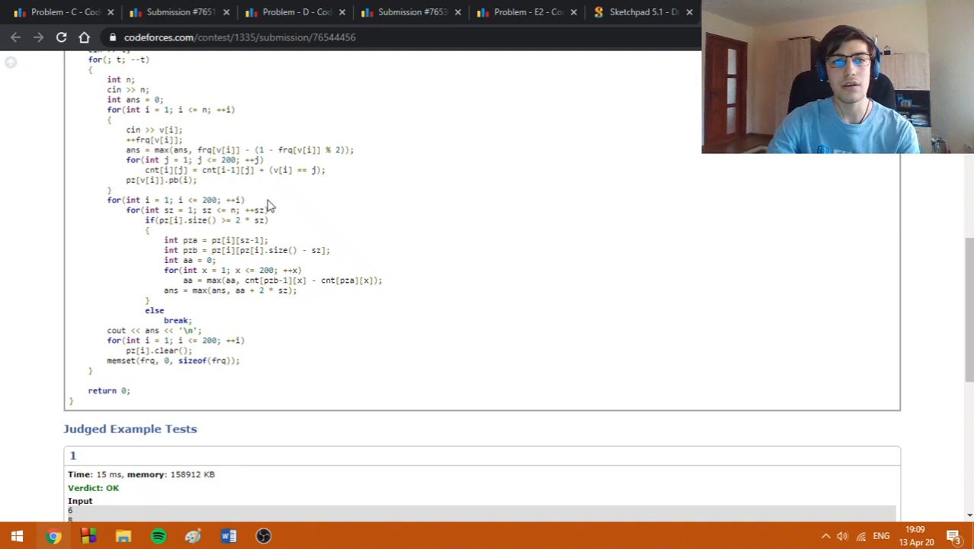
{"action": "mouse_move", "coordinate": [268, 206]}
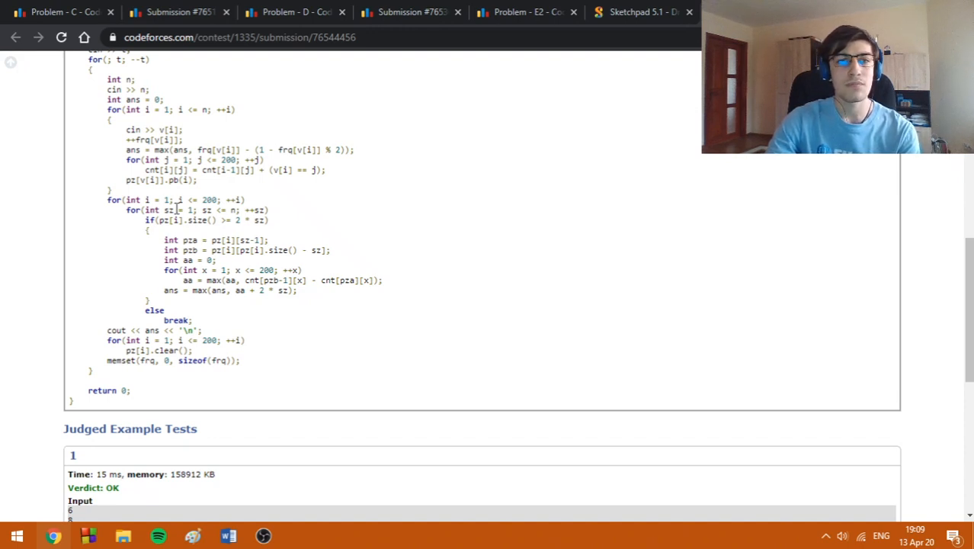
{"action": "mouse_move", "coordinate": [289, 190]}
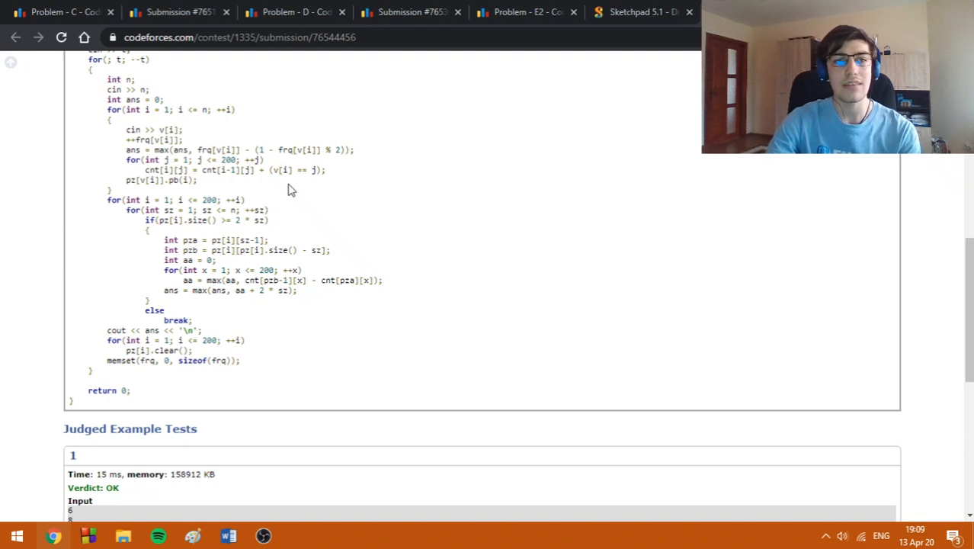
{"action": "mouse_move", "coordinate": [353, 252]}
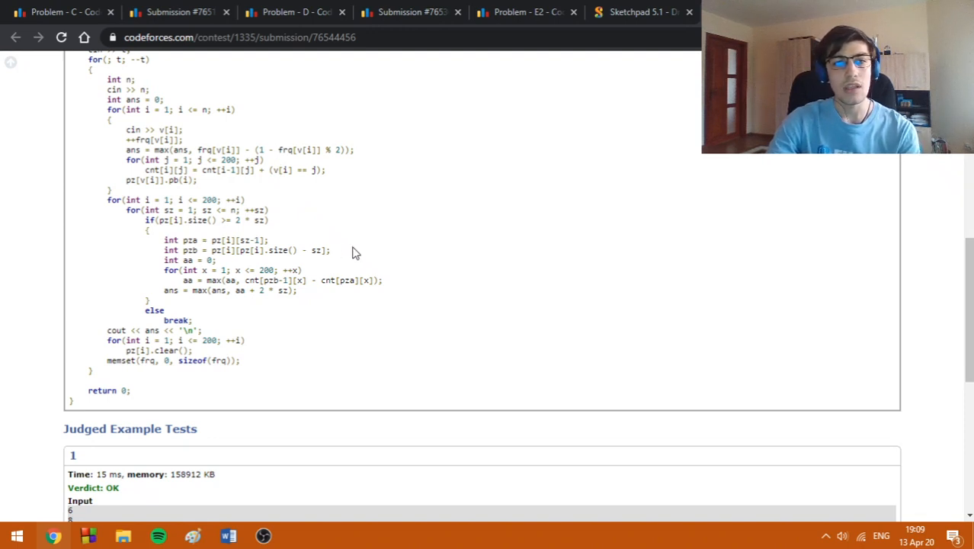
{"action": "mouse_move", "coordinate": [349, 248]}
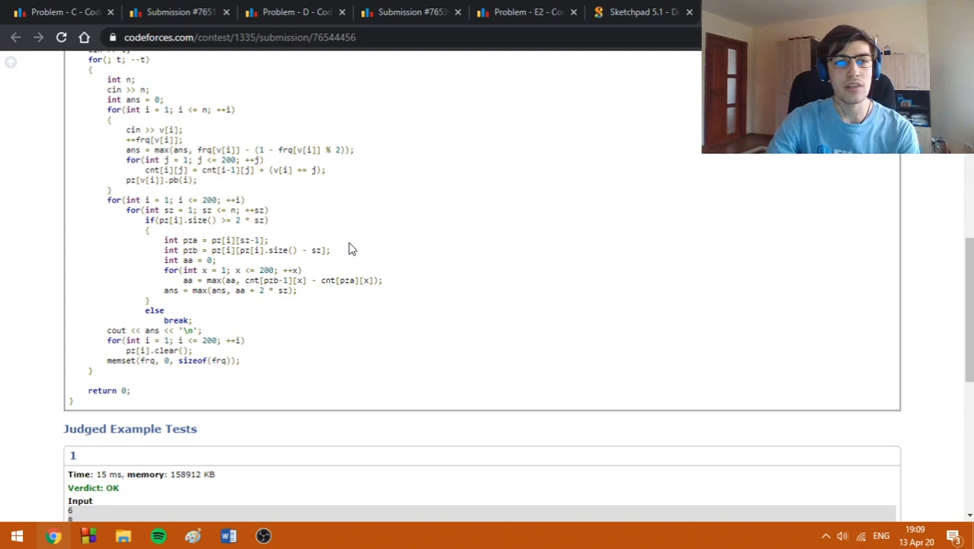
{"action": "mouse_move", "coordinate": [340, 243]}
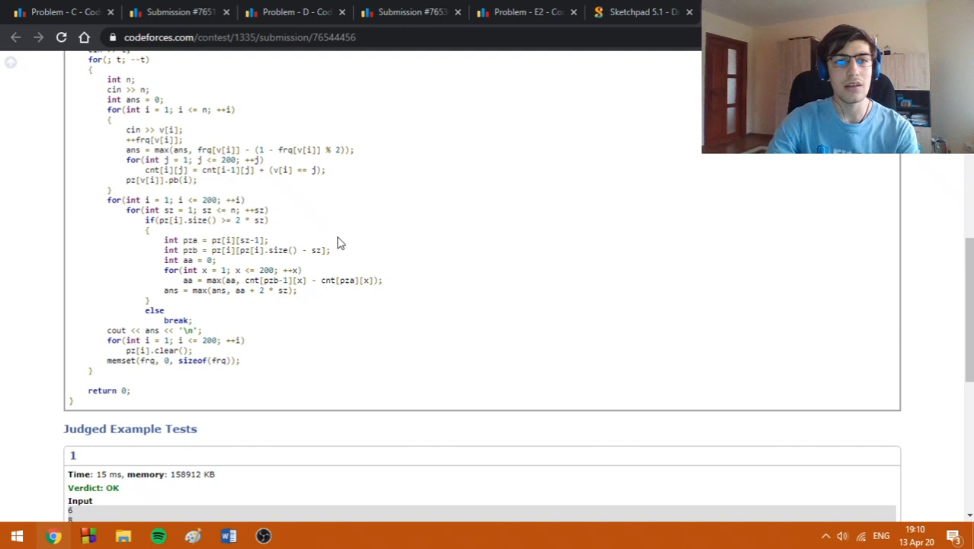
{"action": "mouse_move", "coordinate": [344, 239]}
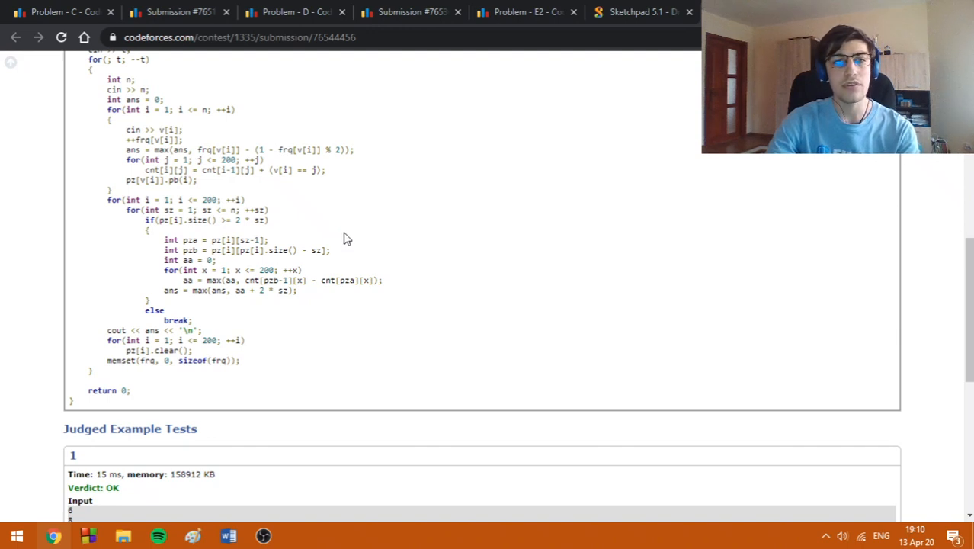
{"action": "mouse_move", "coordinate": [333, 237]}
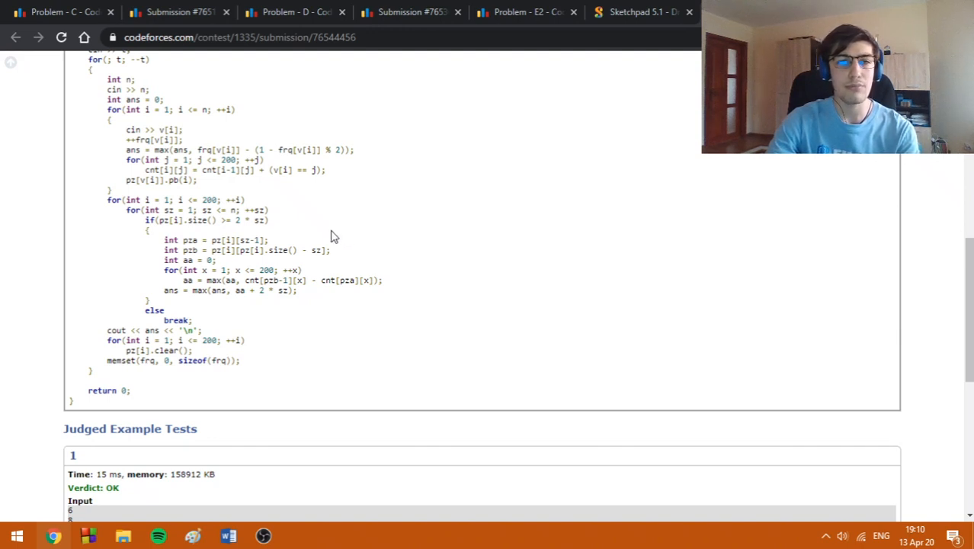
{"action": "mouse_move", "coordinate": [381, 265]}
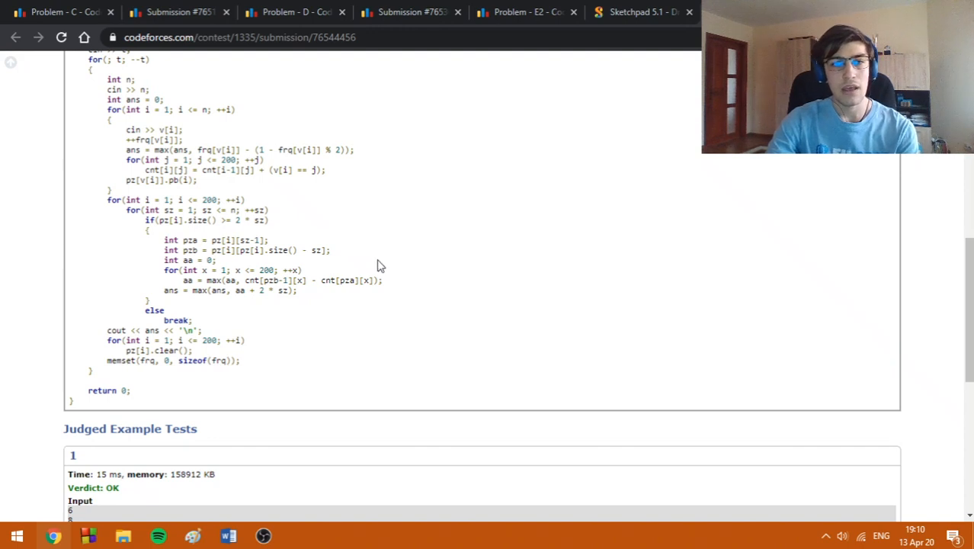
{"action": "mouse_move", "coordinate": [417, 280]}
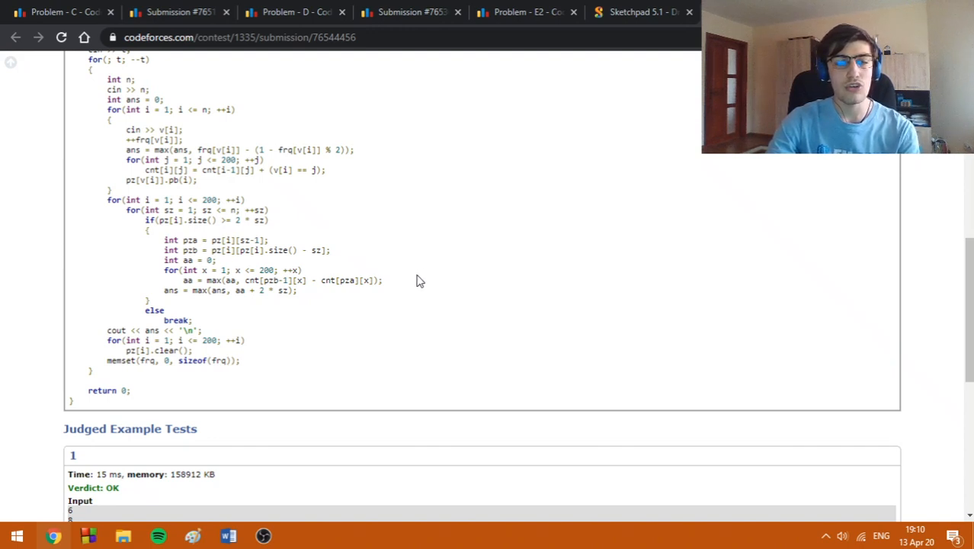
{"action": "mouse_move", "coordinate": [411, 276]}
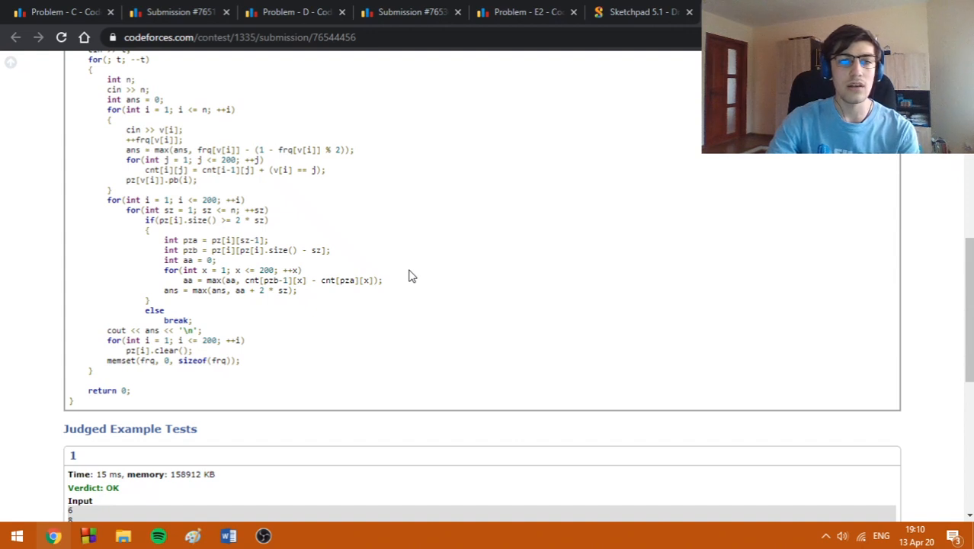
{"action": "mouse_move", "coordinate": [383, 252]}
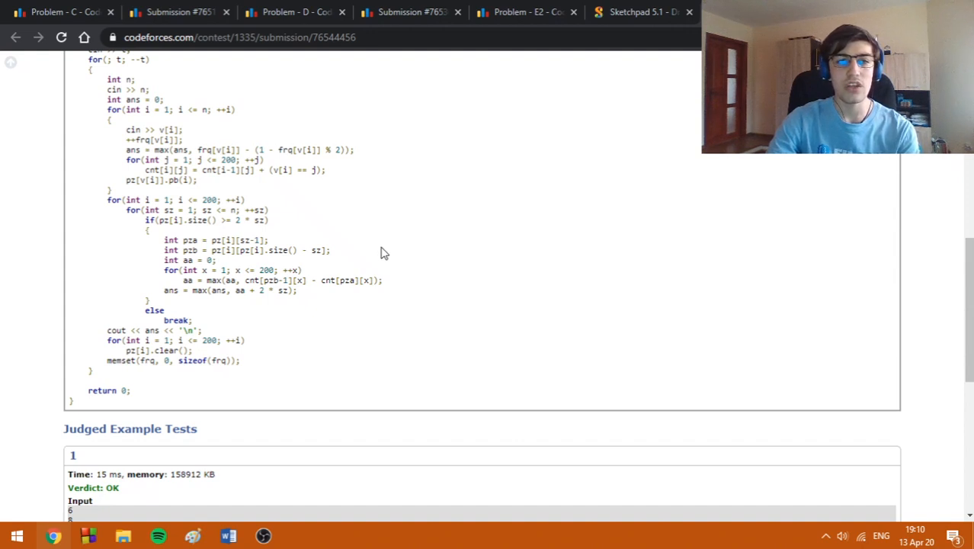
{"action": "mouse_move", "coordinate": [408, 284]}
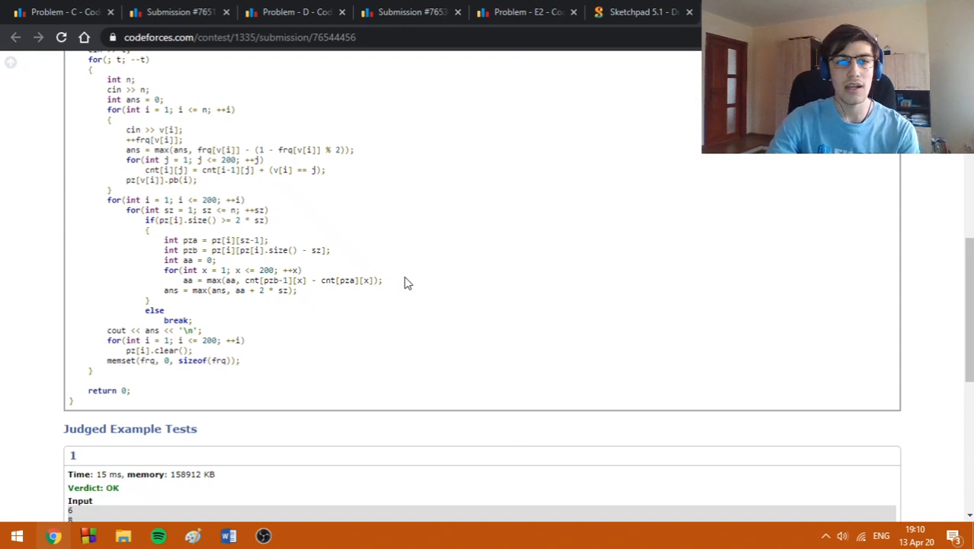
{"action": "mouse_move", "coordinate": [424, 319]}
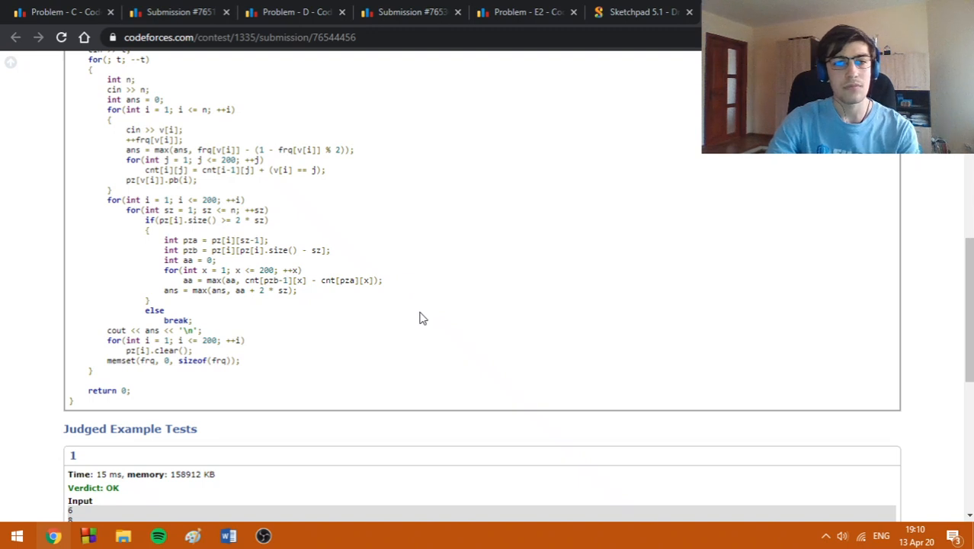
{"action": "mouse_move", "coordinate": [288, 329]}
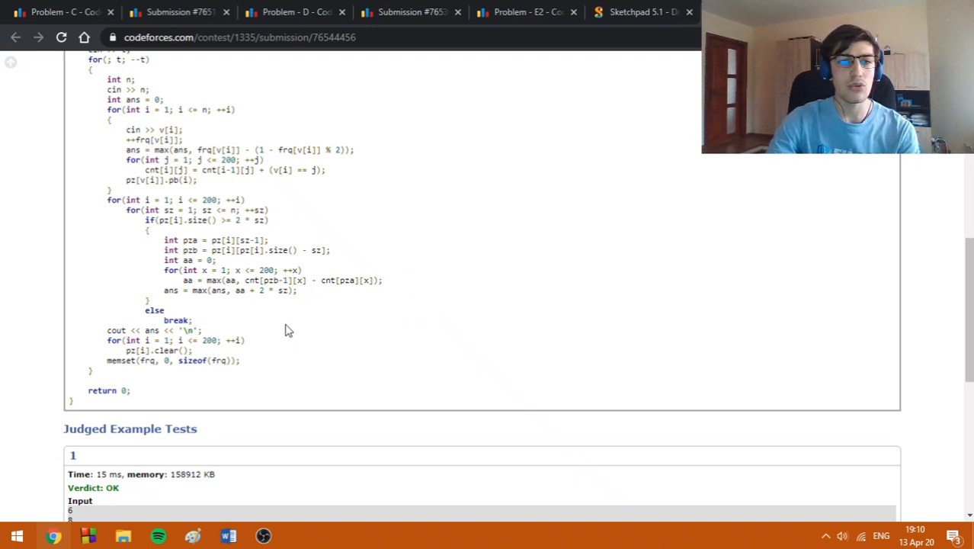
{"action": "mouse_move", "coordinate": [268, 352]}
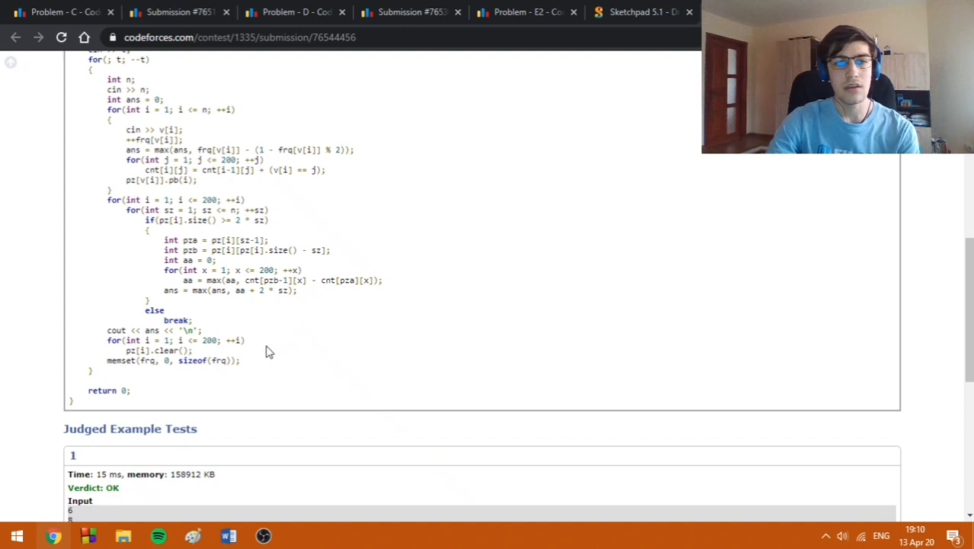
{"action": "mouse_move", "coordinate": [298, 360]}
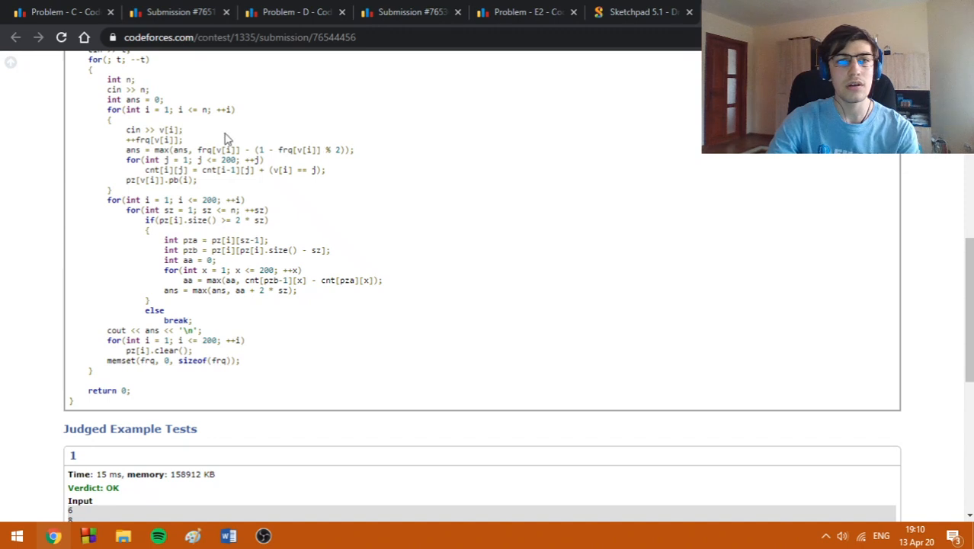
{"action": "mouse_move", "coordinate": [385, 147]}
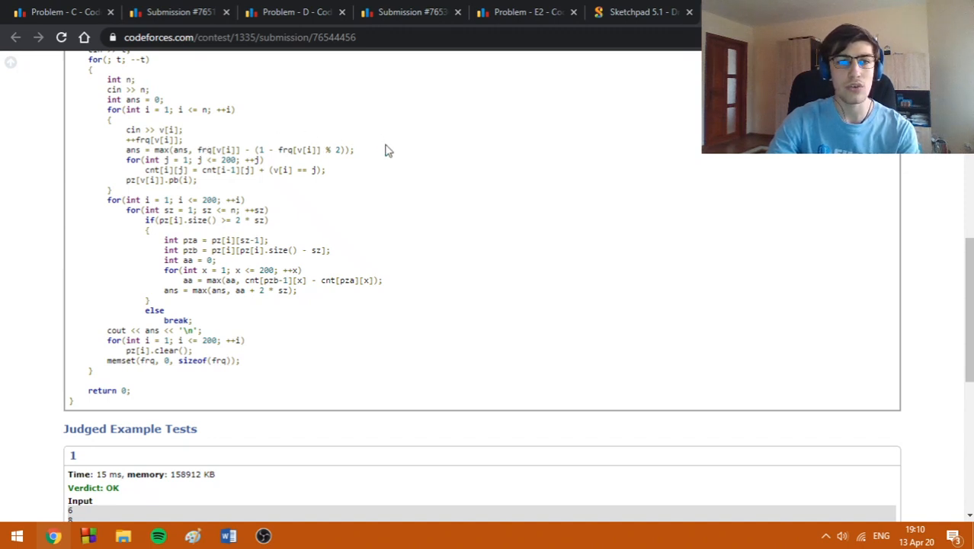
{"action": "mouse_move", "coordinate": [393, 146]}
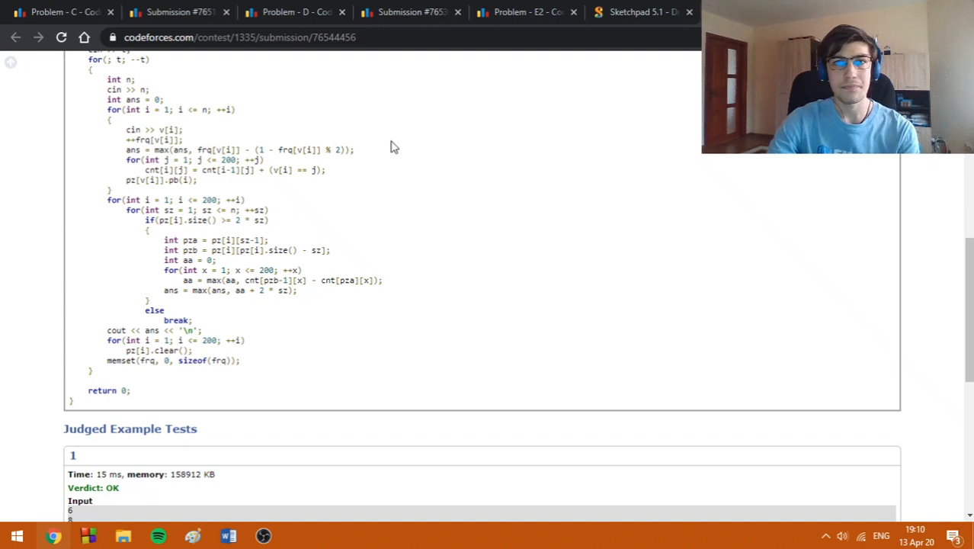
{"action": "mouse_move", "coordinate": [491, 91]}
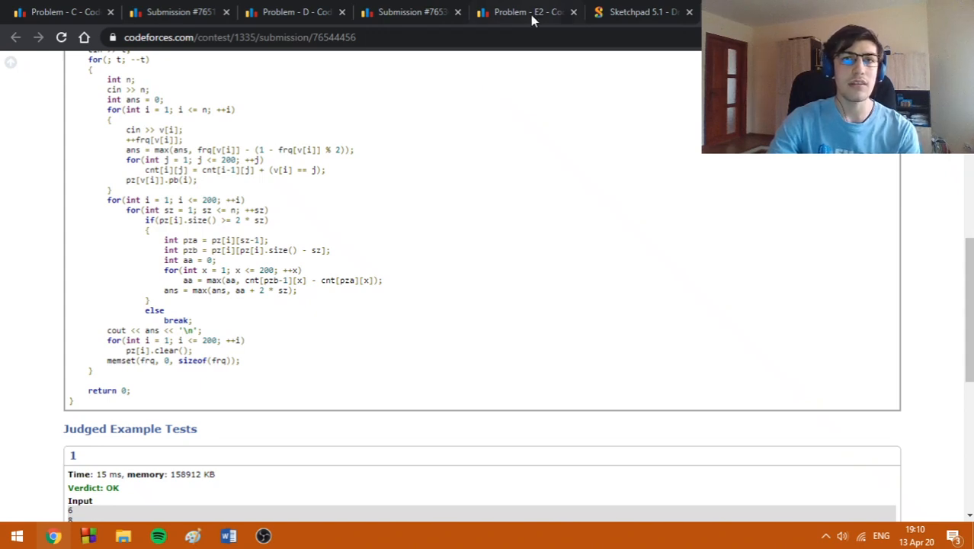
Step: Switch back to the 'Problem - E2' tab showing the Three Blocks Palindrome statement
{"action": "left_click", "coordinate": [525, 12]}
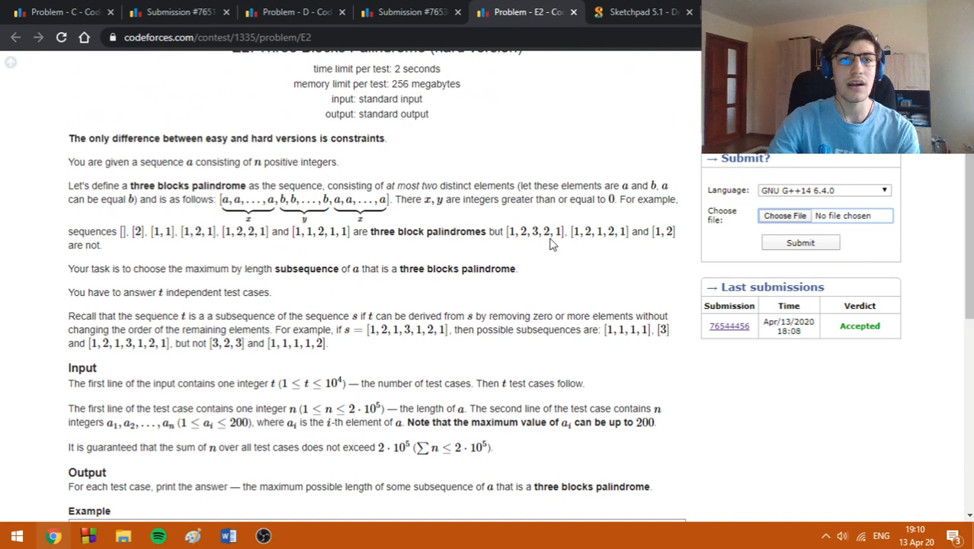
{"action": "mouse_move", "coordinate": [564, 141]}
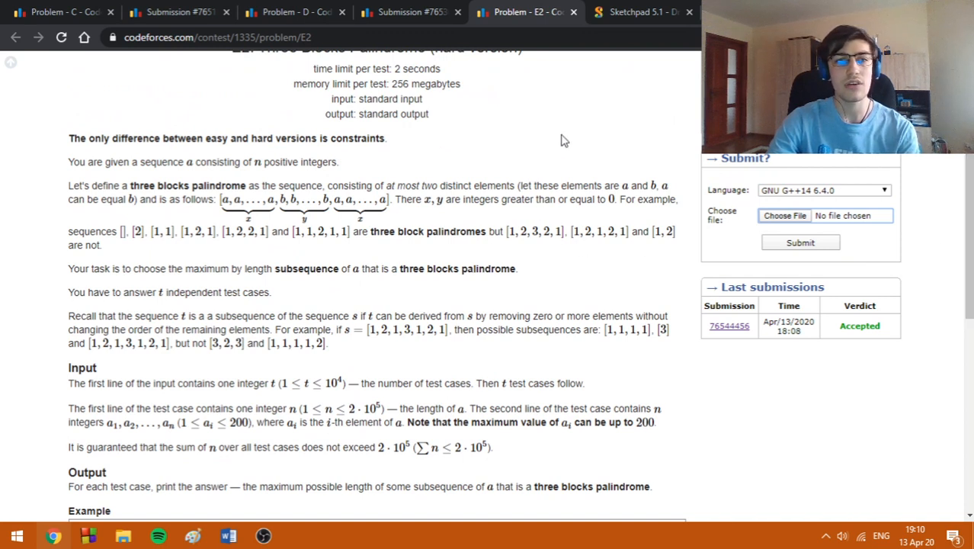
{"action": "mouse_move", "coordinate": [556, 155]}
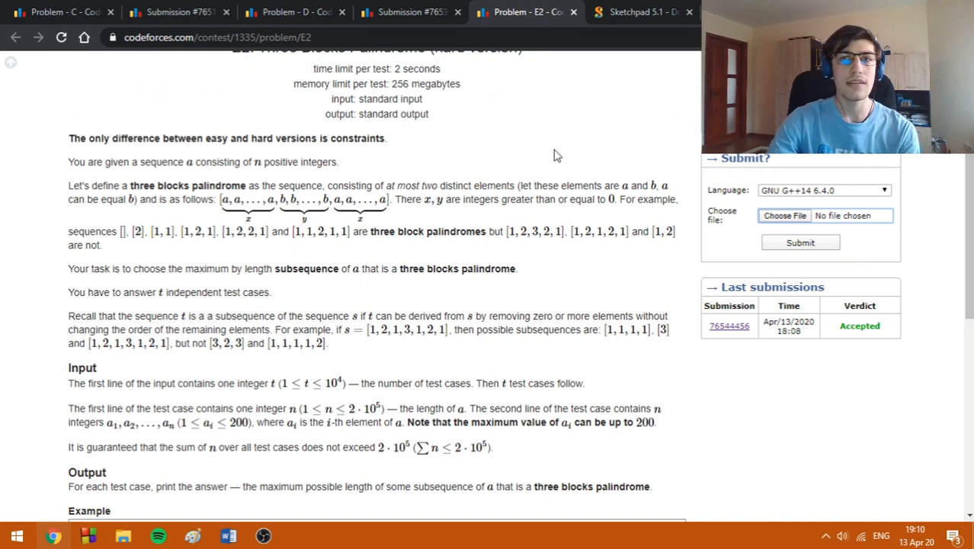